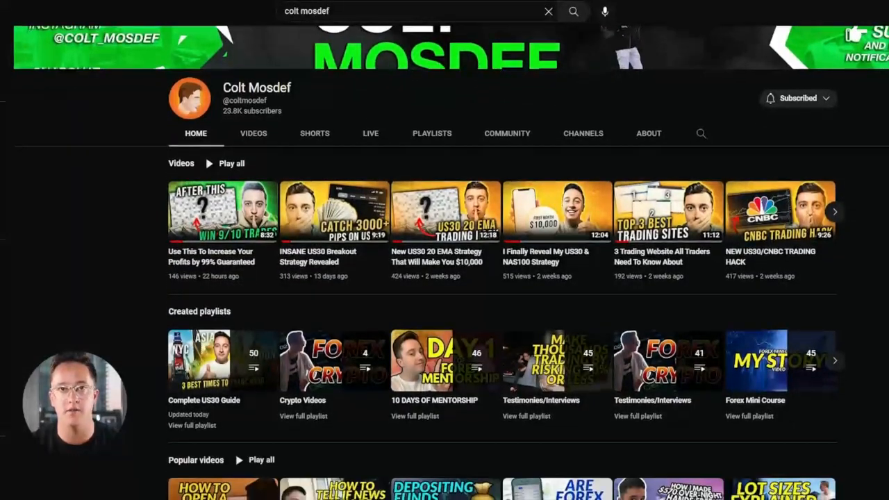
Scroll the US Wall St 30 chart down toward the 34750 line
{"action": "scroll", "scroll_direction": "down", "scroll_amount": 3}
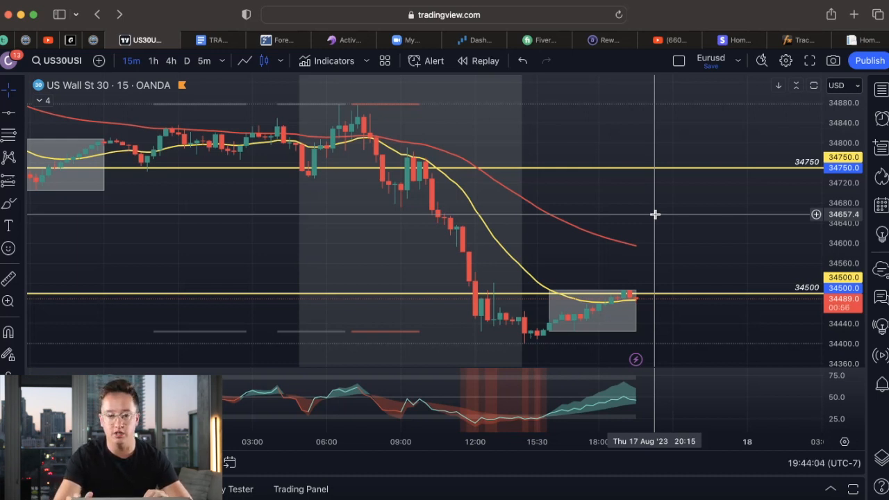
{"action": "mouse_move", "coordinate": [21, 214]}
{"action": "type", "text": "Times to"}
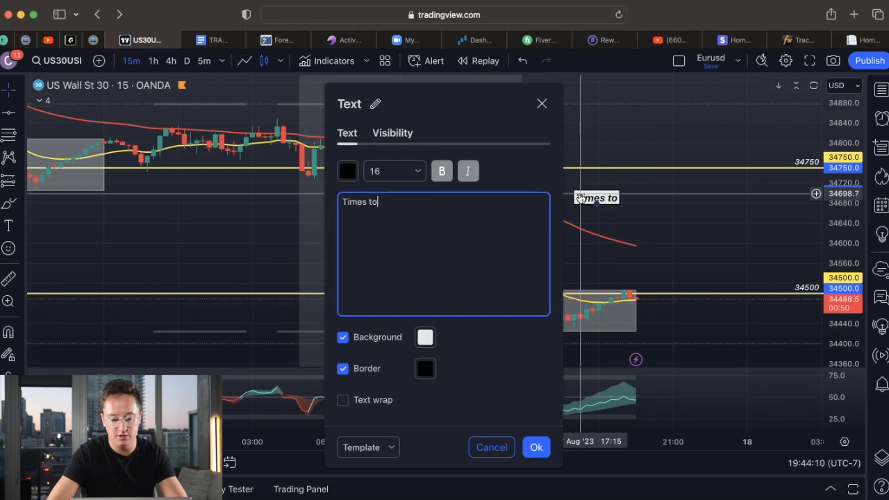
Type the heading 'Times to trade US30/NAS100' into the text note
{"action": "type", "text": "trade US30/NAS1"}
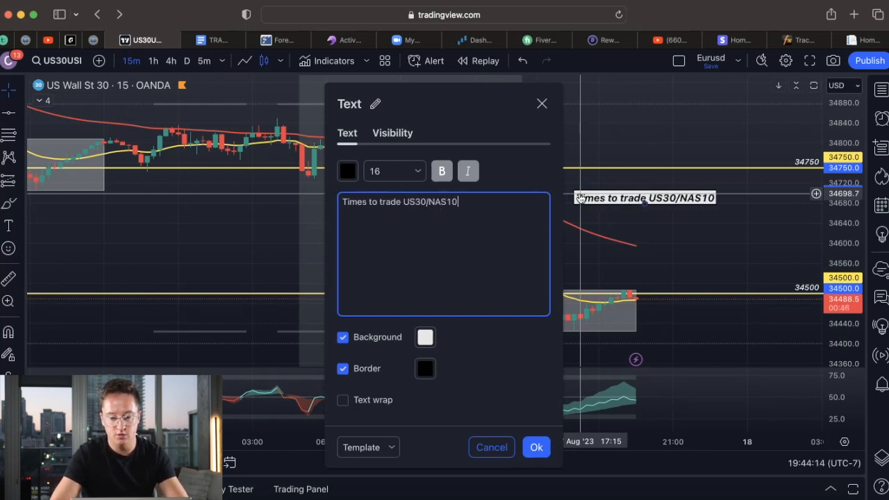
{"action": "type", "text": "0"}
{"action": "type", "text": "US3"}
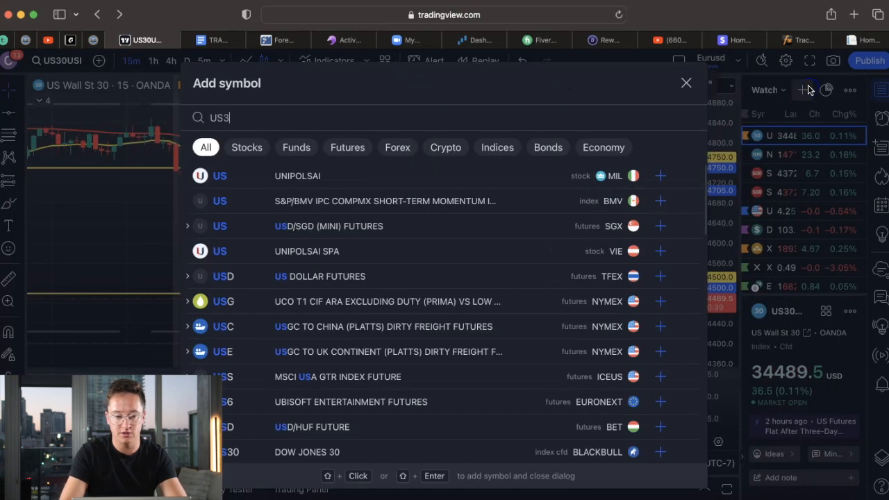
Search for the US30 and NAS100 symbols, then close the symbol search
{"action": "type", "text": "0"}
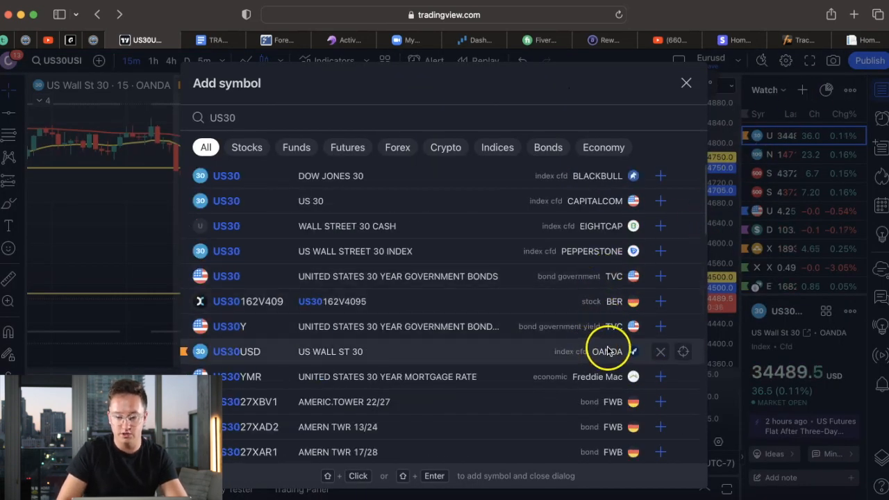
{"action": "type", "text": "NAS100"}
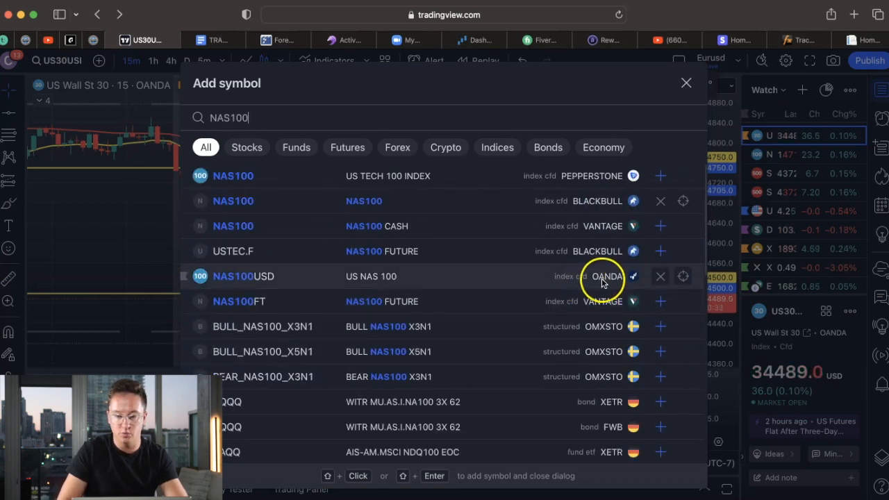
{"action": "left_click", "coordinate": [686, 83]}
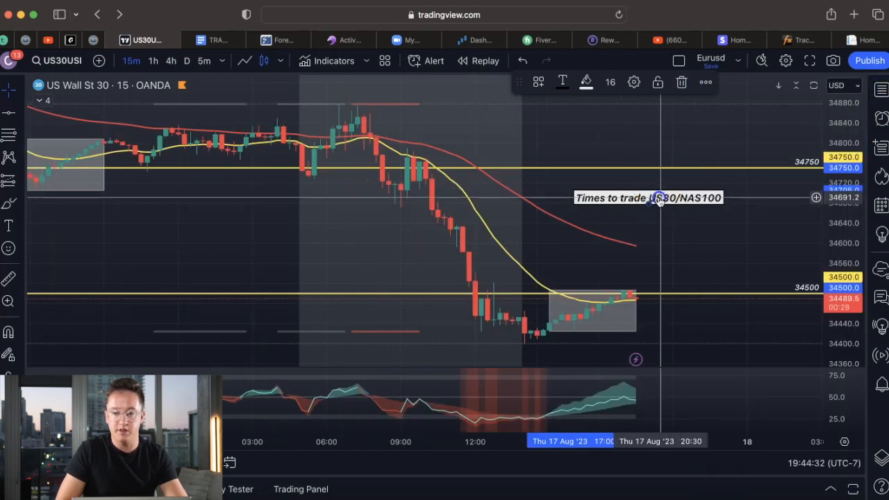
Reopen the note and add the first point '1. 6:30am PST/9:30am EST.'
{"action": "double_click", "coordinate": [648, 198]}
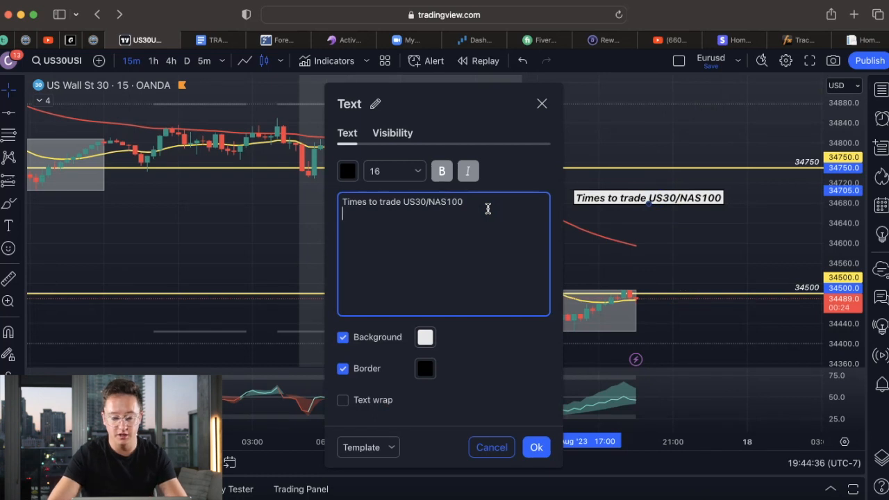
{"action": "type", "text": "1."}
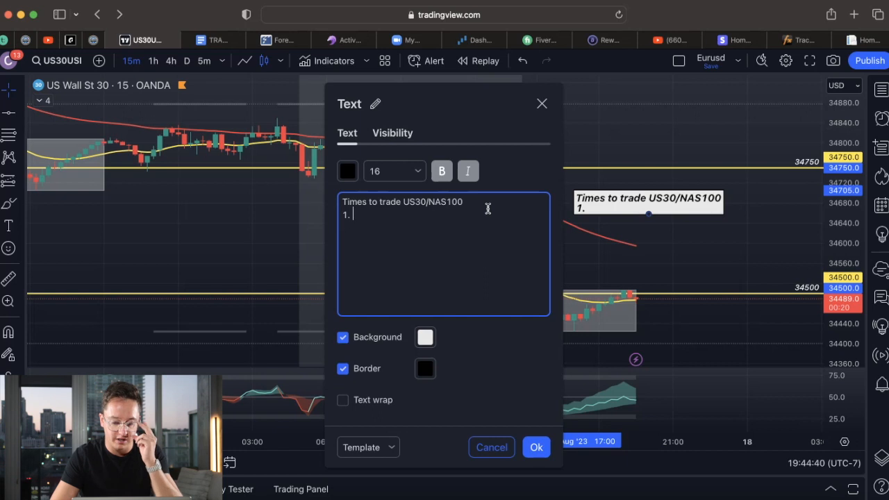
{"action": "type", "text": "6"}
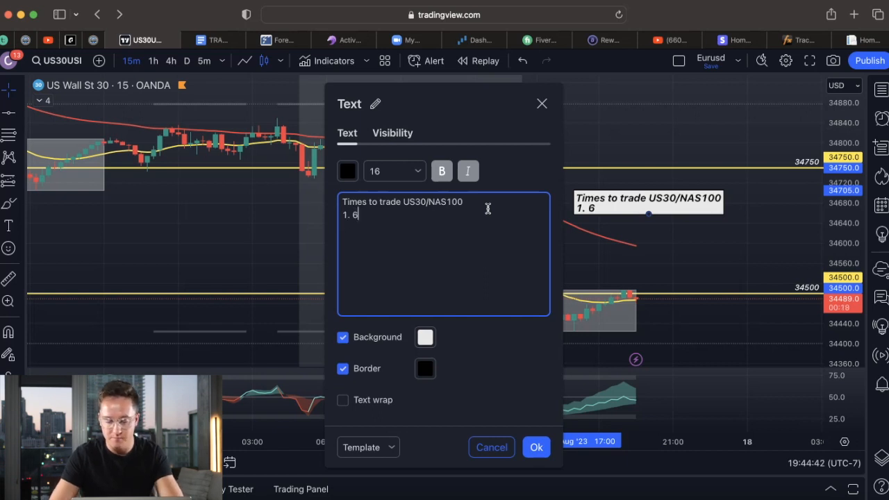
{"action": "type", "text": ":30am"}
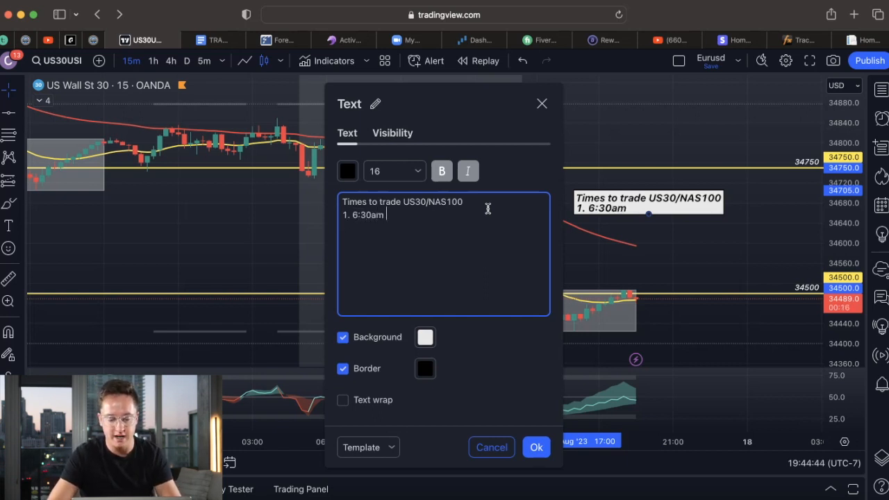
{"action": "type", "text": "PST."}
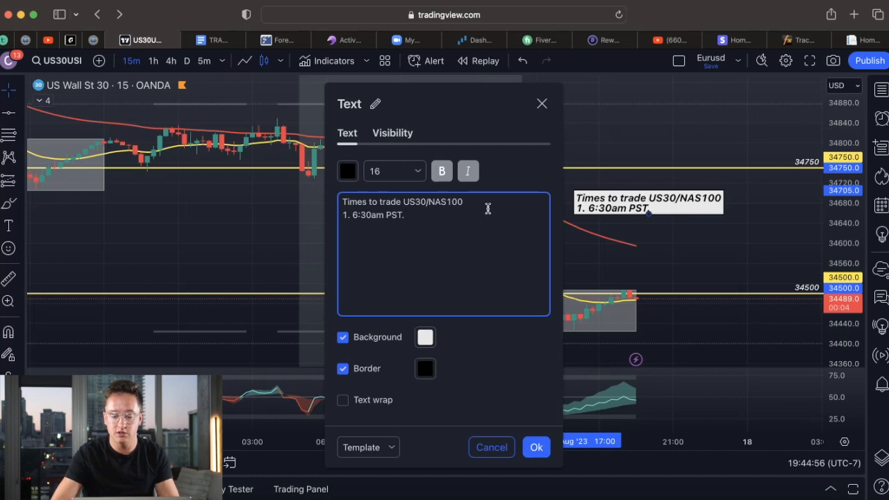
{"action": "type", "text": "/"}
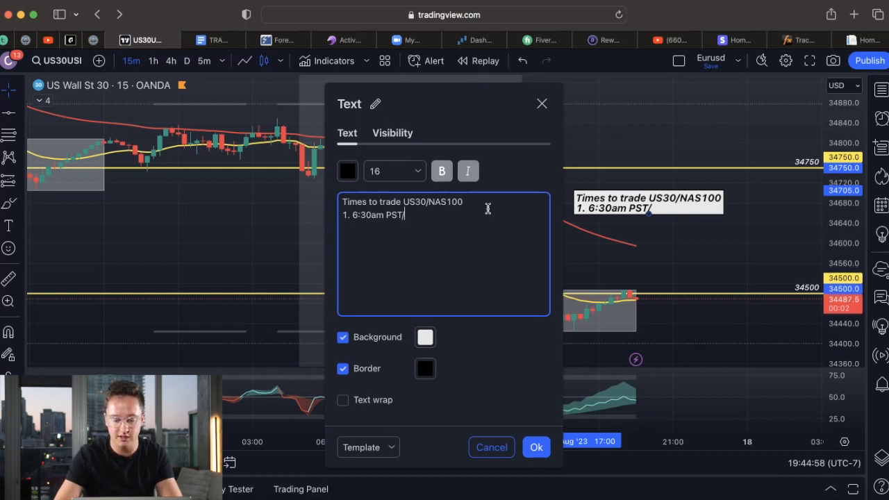
{"action": "type", "text": "9:30am EST."}
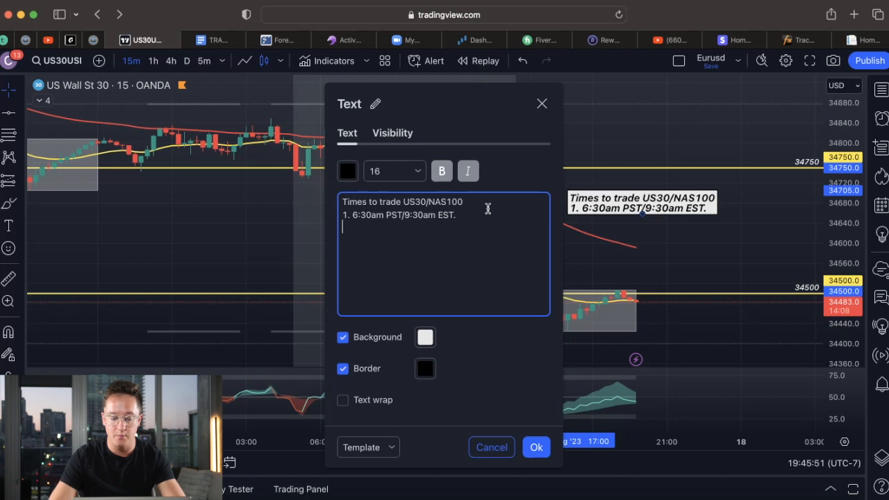
Add '2. Timeframes: M5, M15 or M30.' to the note and confirm it with Ok
{"action": "type", "text": "2. T"}
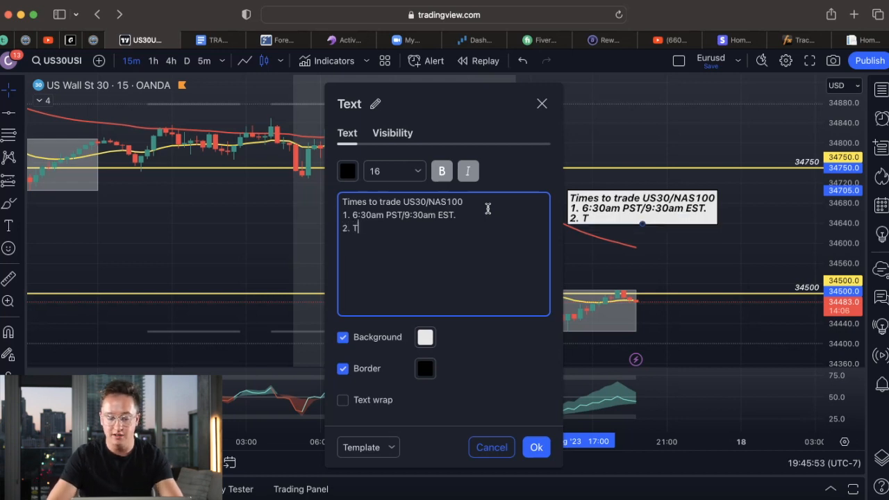
{"action": "type", "text": "imeframes:"}
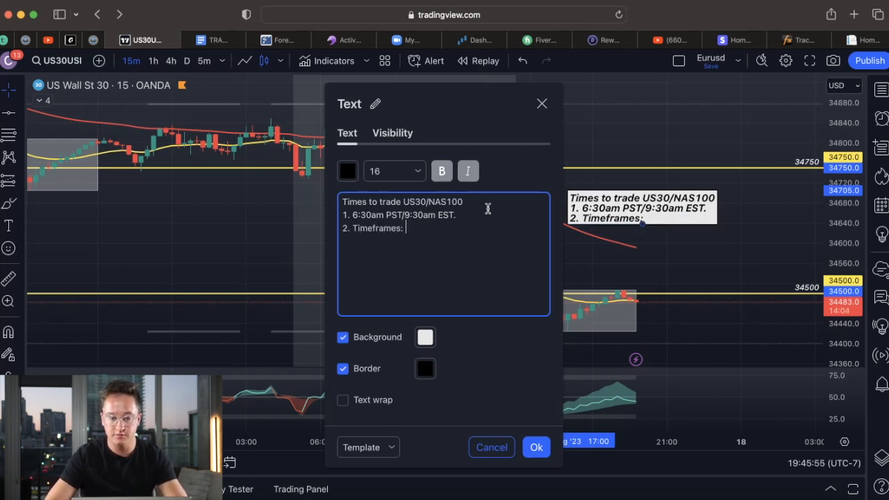
{"action": "type", "text": "M5, M15"}
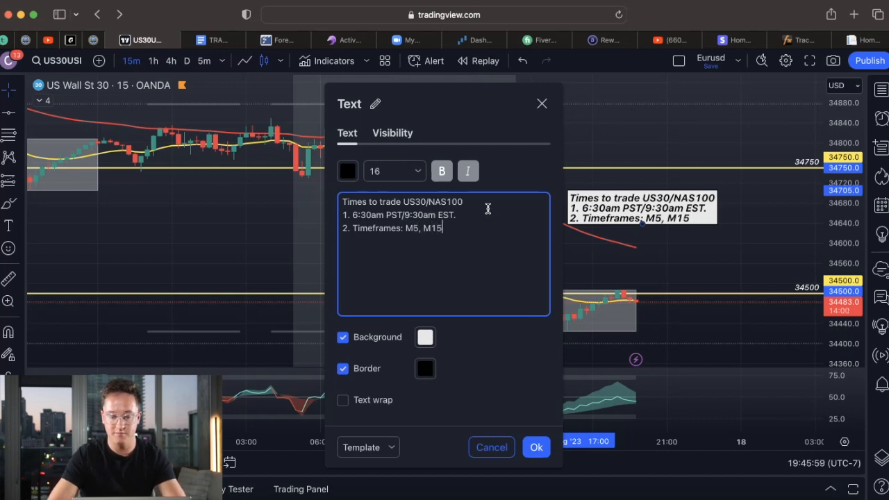
{"action": "type", "text": "or M30."}
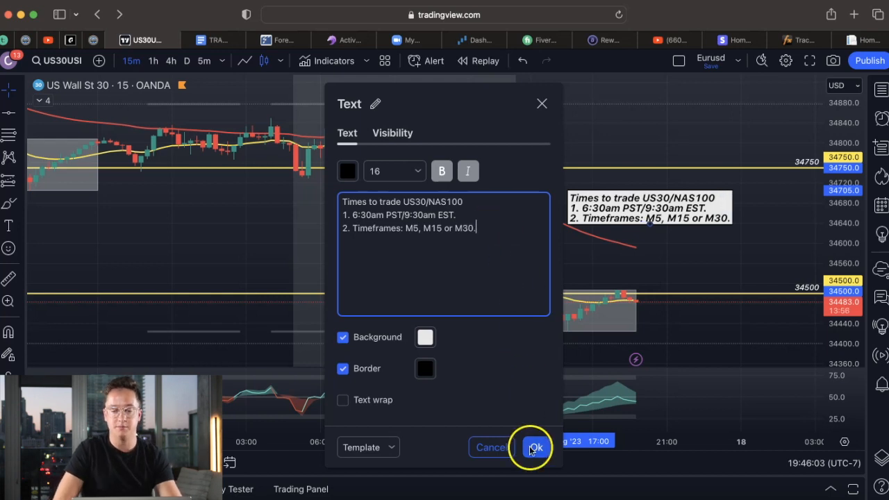
{"action": "left_click", "coordinate": [535, 446]}
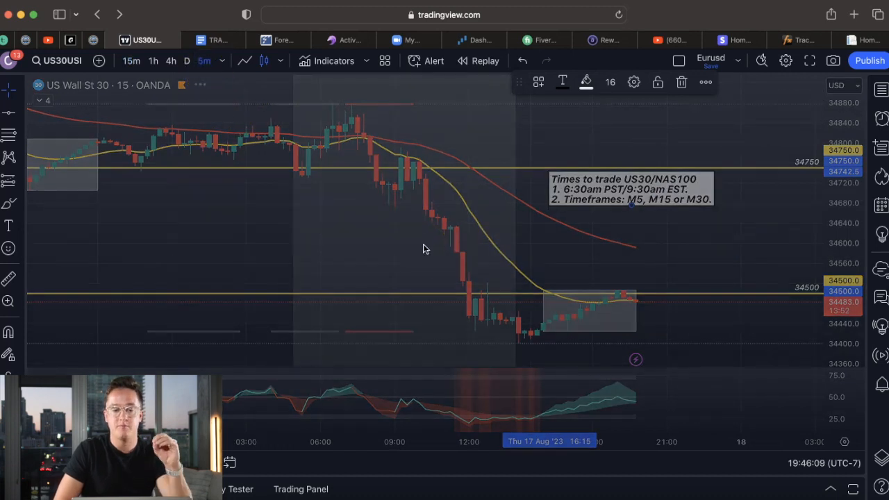
Switch to the 5m chart, search indicators for 'sessions', then close the search
{"action": "left_click", "coordinate": [205, 60]}
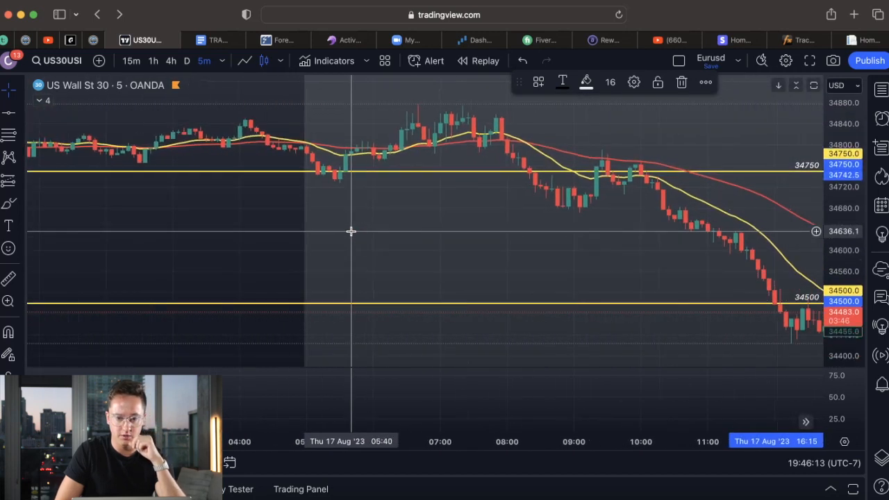
{"action": "left_click", "coordinate": [334, 60]}
{"action": "type", "text": "sessions"}
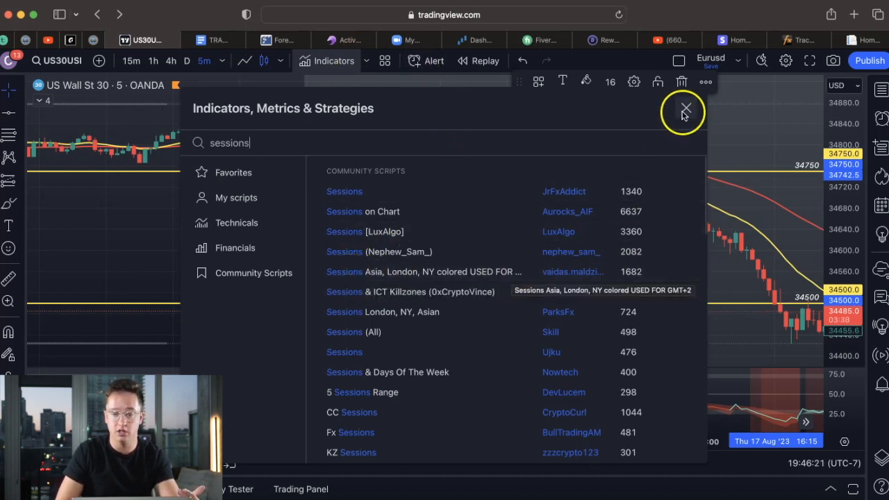
{"action": "left_click", "coordinate": [685, 111]}
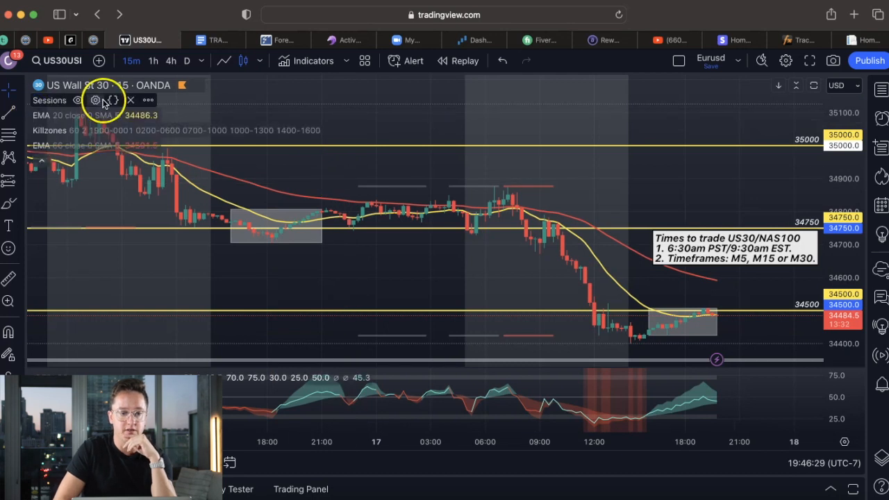
Set the Sessions indicator to show only the New York session at 10% opacity
{"action": "left_click", "coordinate": [95, 100]}
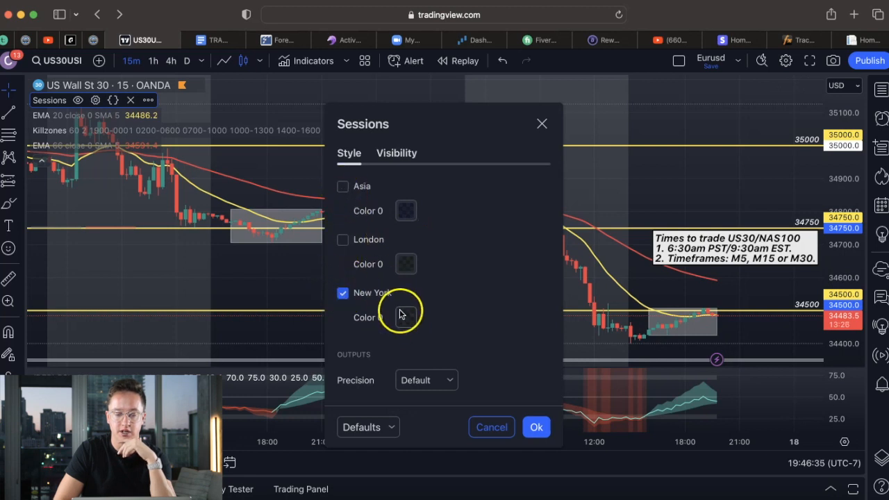
{"action": "left_click", "coordinate": [405, 317]}
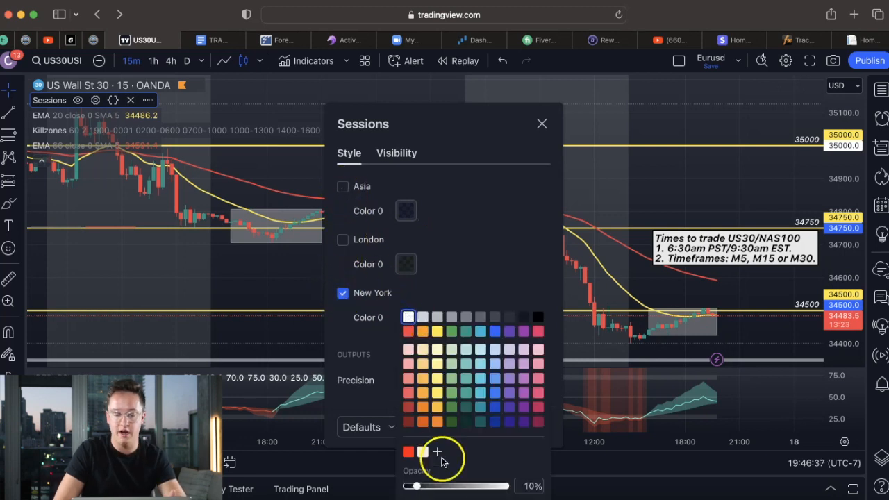
{"action": "left_click", "coordinate": [542, 124]}
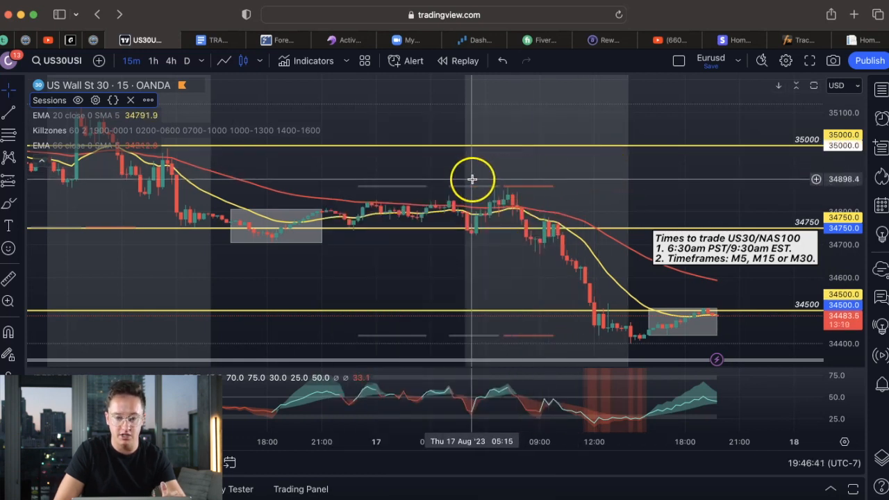
{"action": "mouse_move", "coordinate": [465, 180]}
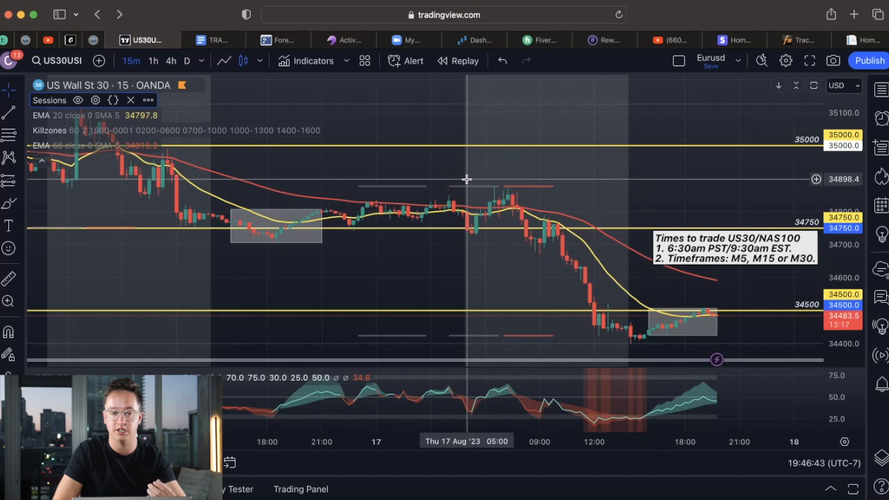
{"action": "mouse_move", "coordinate": [638, 171]}
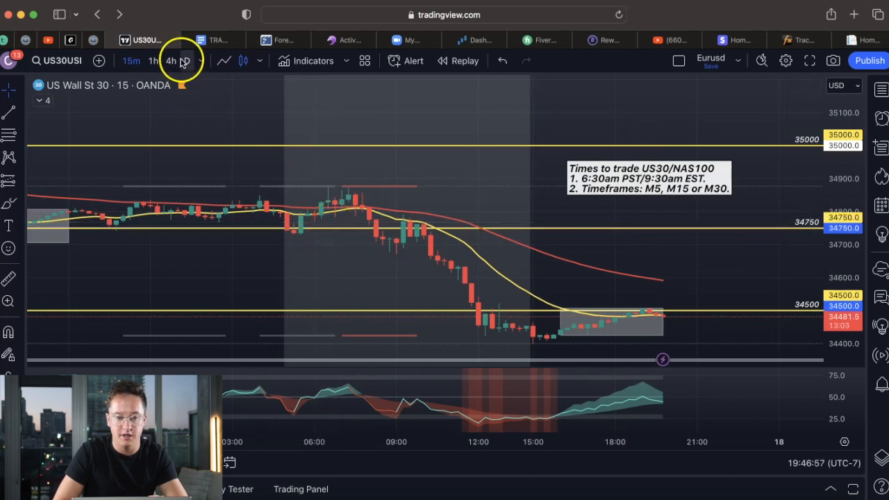
Switch the US30 chart to the 5-minute timeframe
{"action": "left_click", "coordinate": [185, 60]}
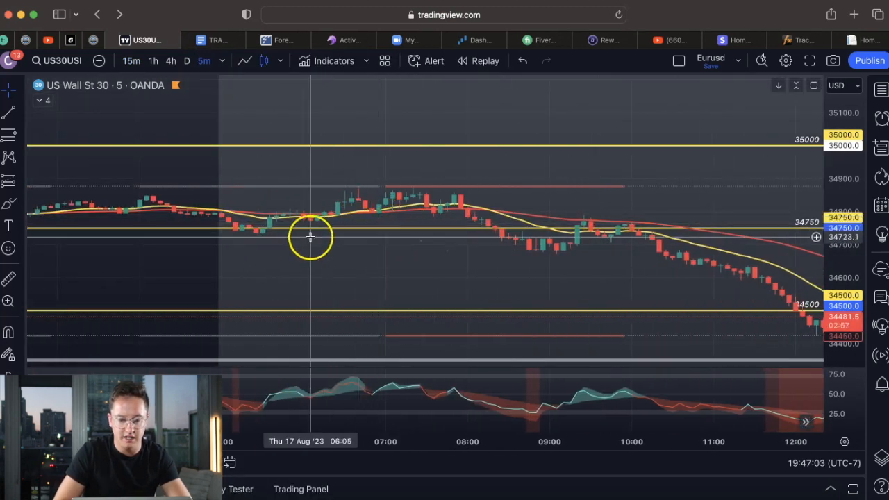
{"action": "mouse_move", "coordinate": [338, 230]}
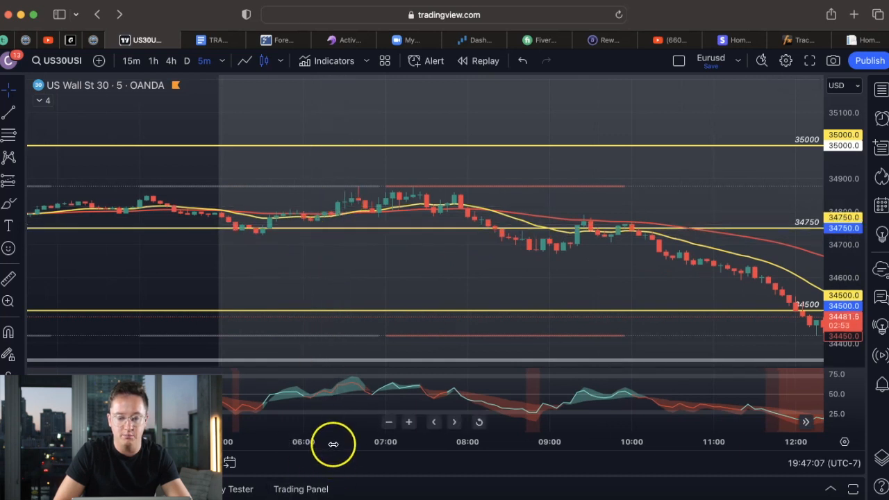
{"action": "mouse_move", "coordinate": [346, 243]}
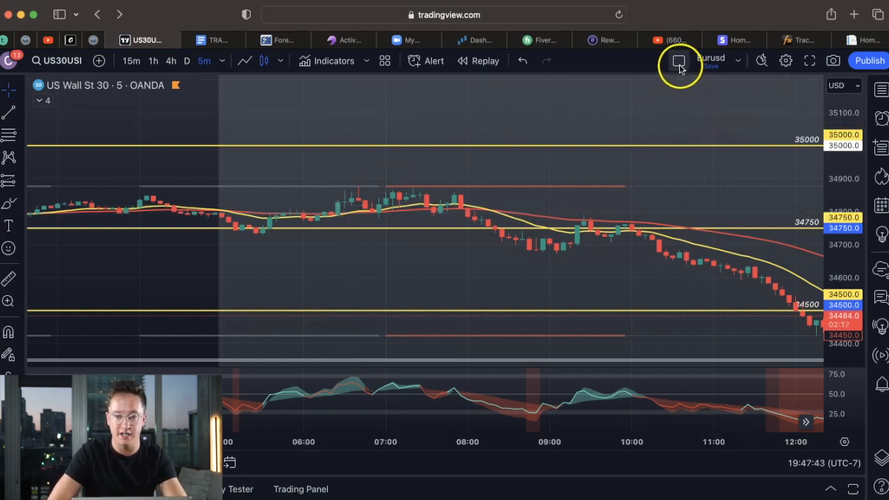
Split the layout into two side-by-side US30 charts
{"action": "left_click", "coordinate": [678, 60]}
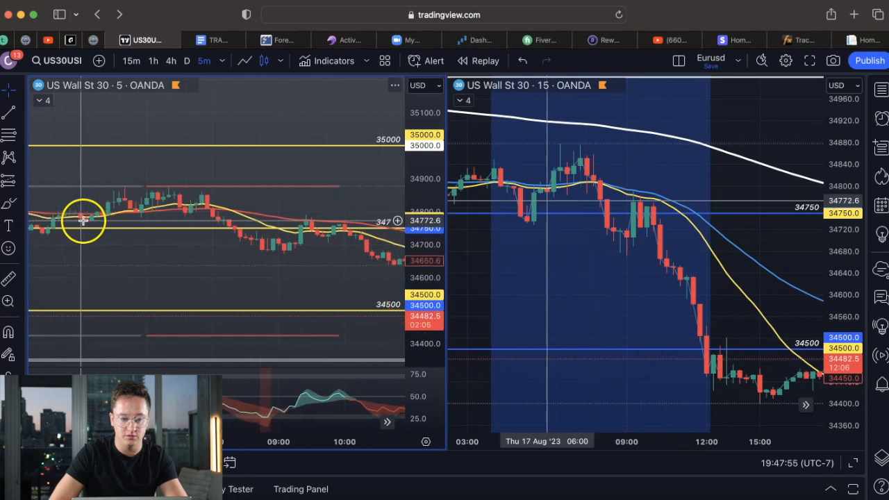
{"action": "mouse_move", "coordinate": [111, 215]}
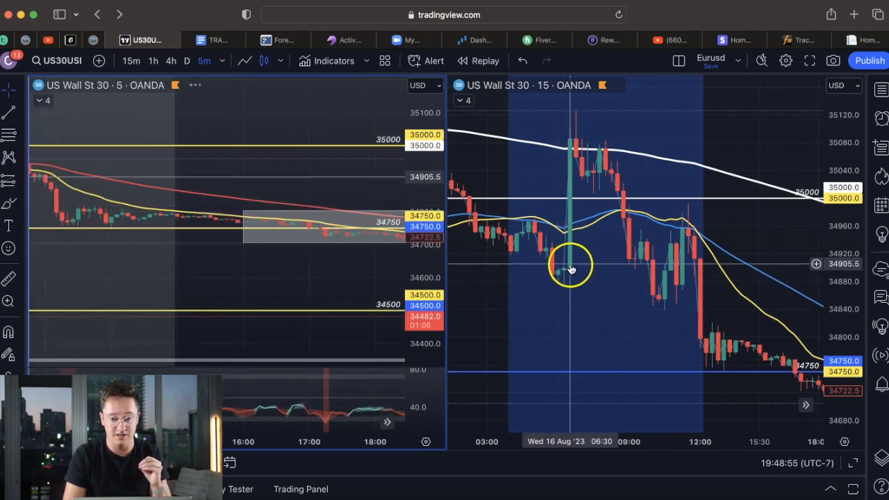
{"action": "mouse_move", "coordinate": [250, 257]}
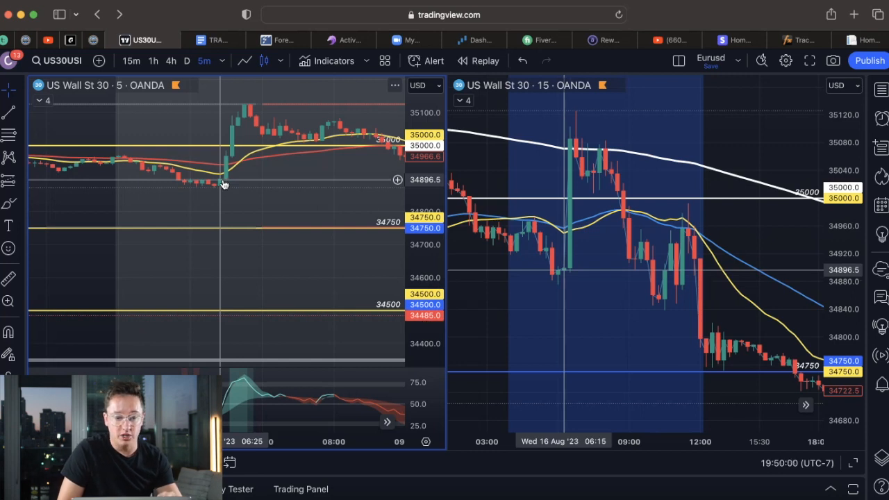
{"action": "mouse_move", "coordinate": [229, 184]}
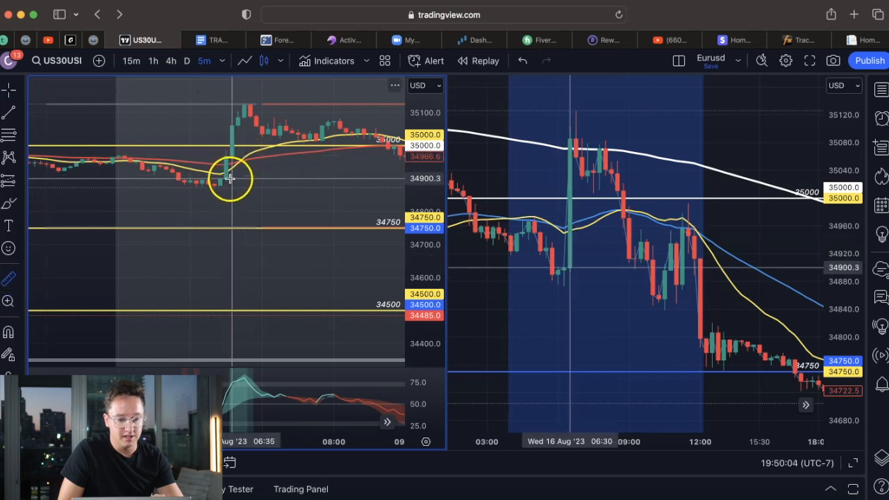
{"action": "mouse_move", "coordinate": [236, 129]}
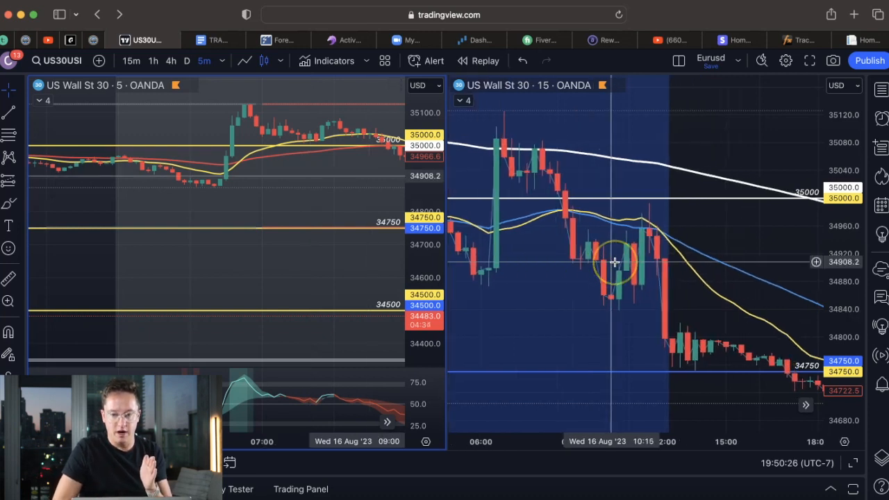
Zoom the 15-minute chart in on the 06:15 lows and the 16 August spike
{"action": "left_click_drag", "start_coordinate": [615, 262], "coordinate": [653, 295]}
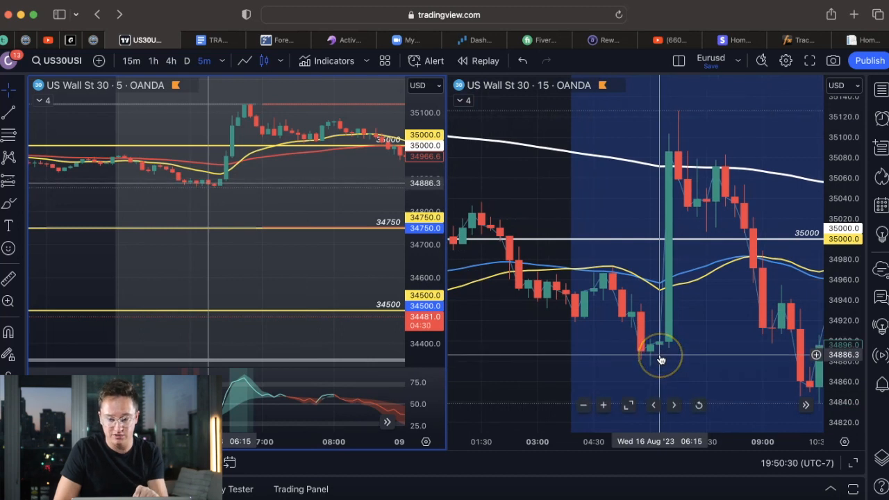
{"action": "mouse_move", "coordinate": [212, 182]}
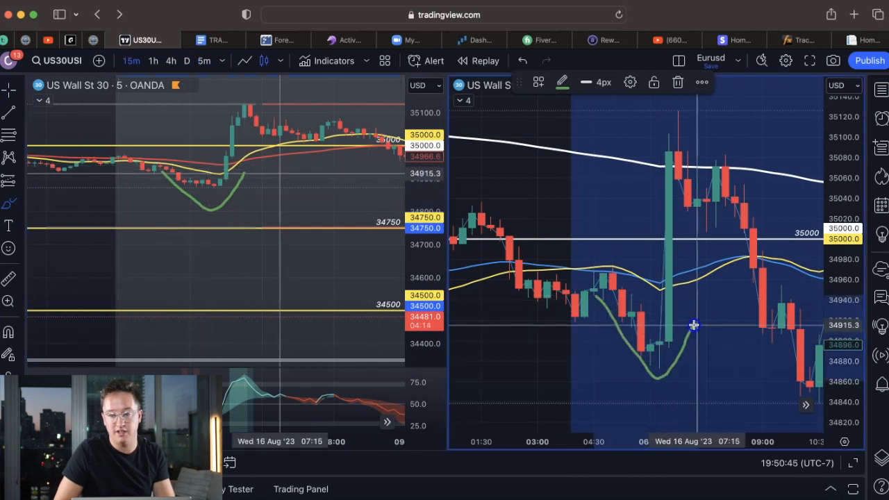
{"action": "mouse_move", "coordinate": [637, 179]}
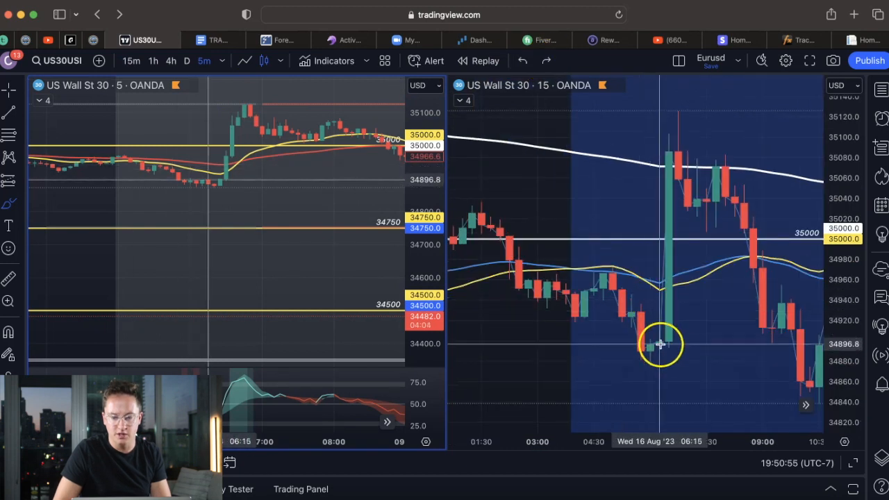
{"action": "left_click_drag", "start_coordinate": [660, 344], "coordinate": [608, 307]}
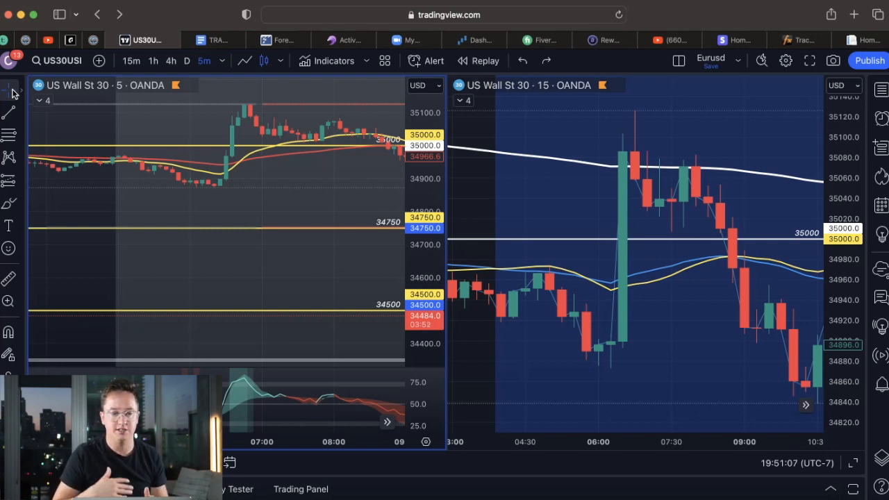
{"action": "mouse_move", "coordinate": [212, 258]}
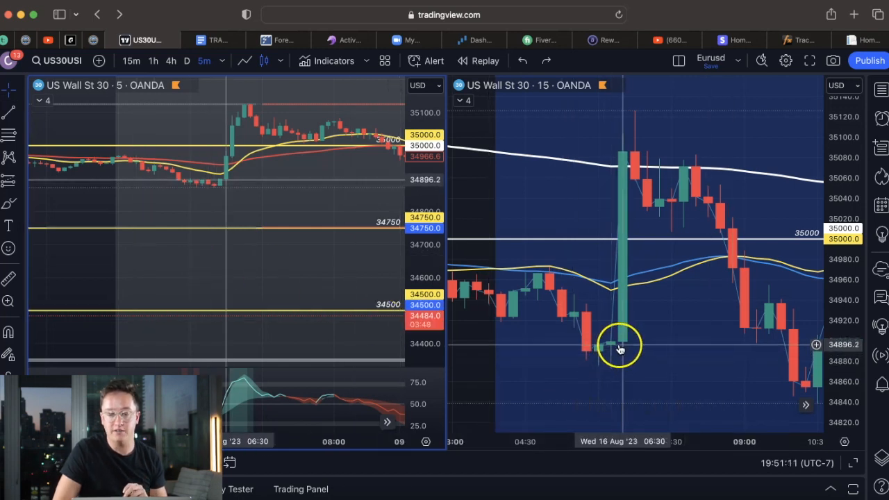
{"action": "mouse_move", "coordinate": [612, 346]}
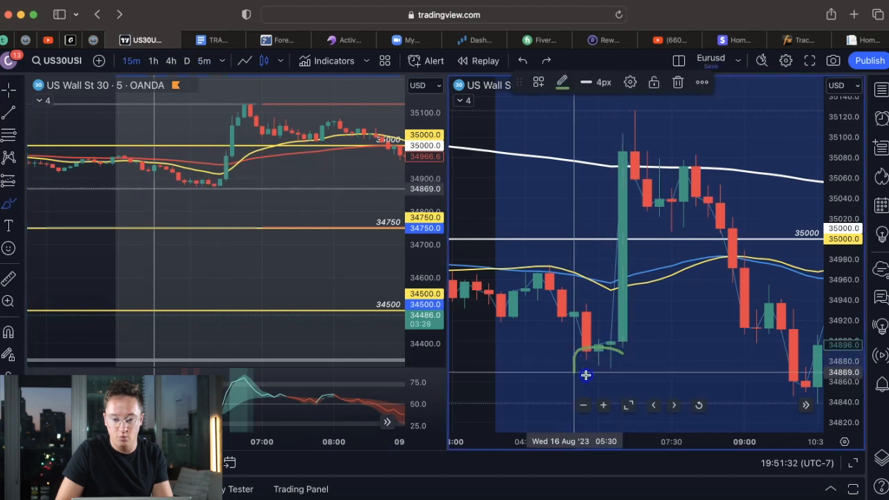
Brush a green outline around the large spike candle, then undo it
{"action": "left_click_drag", "start_coordinate": [585, 375], "coordinate": [664, 357]}
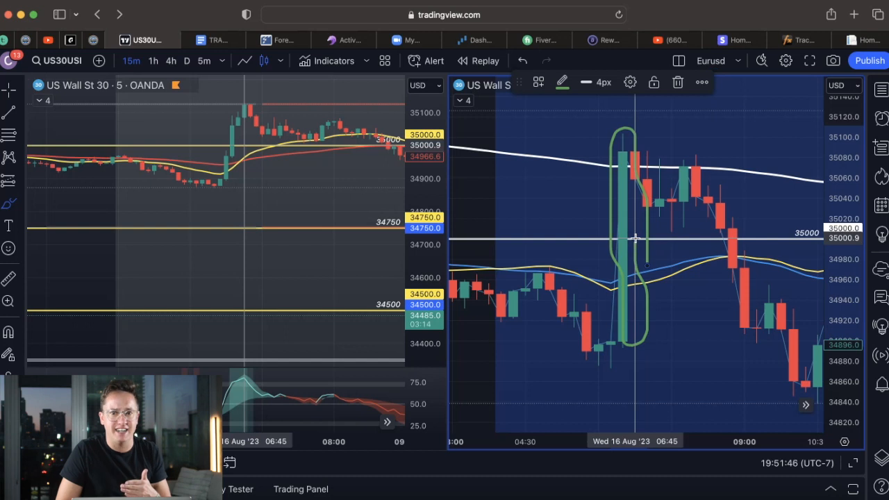
{"action": "left_click", "coordinate": [523, 60]}
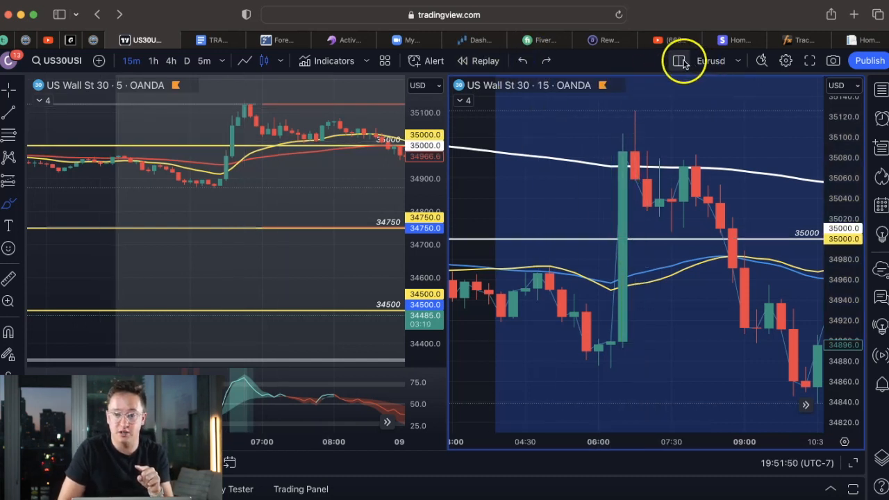
Switch to a single-chart layout at 30-minute candles and pan to the 16 August spike
{"action": "left_click", "coordinate": [679, 60]}
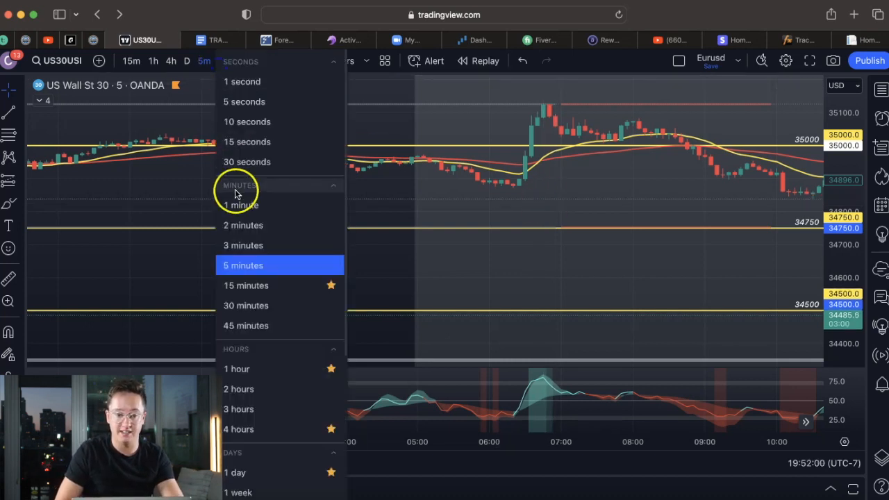
{"action": "left_click", "coordinate": [246, 306]}
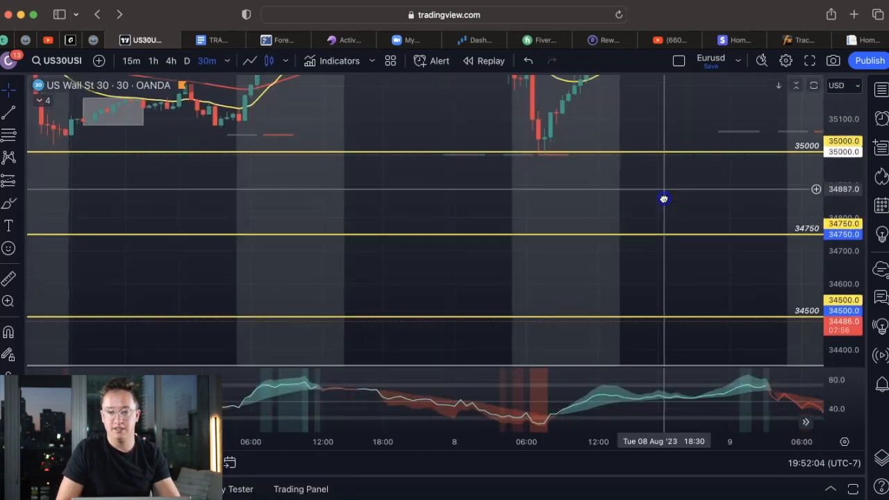
{"action": "left_click_drag", "start_coordinate": [663, 199], "coordinate": [401, 250]}
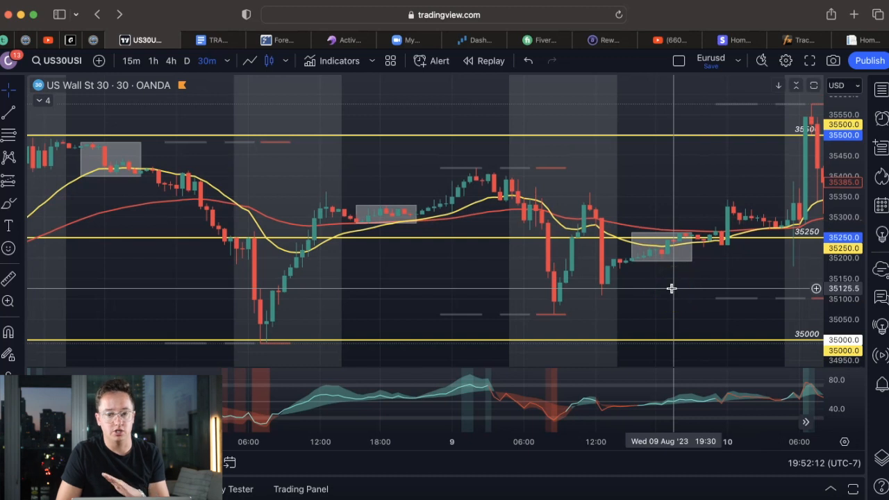
{"action": "left_click_drag", "start_coordinate": [672, 289], "coordinate": [533, 313]}
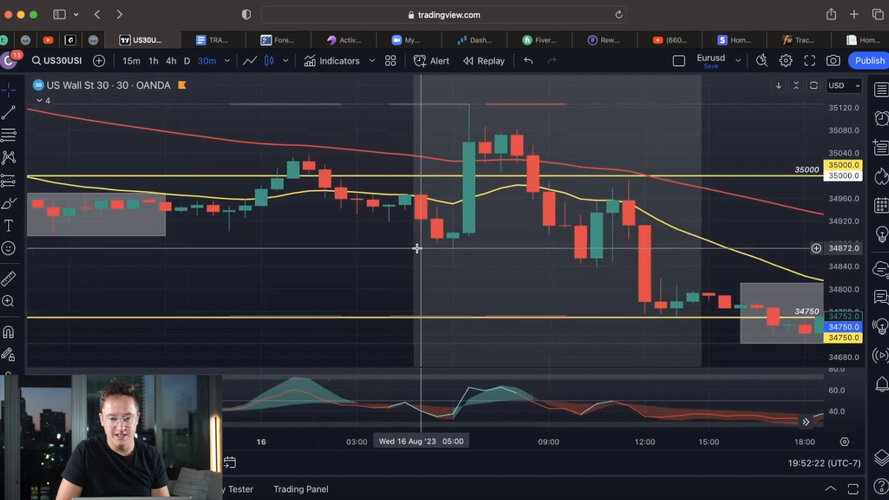
{"action": "mouse_move", "coordinate": [451, 240]}
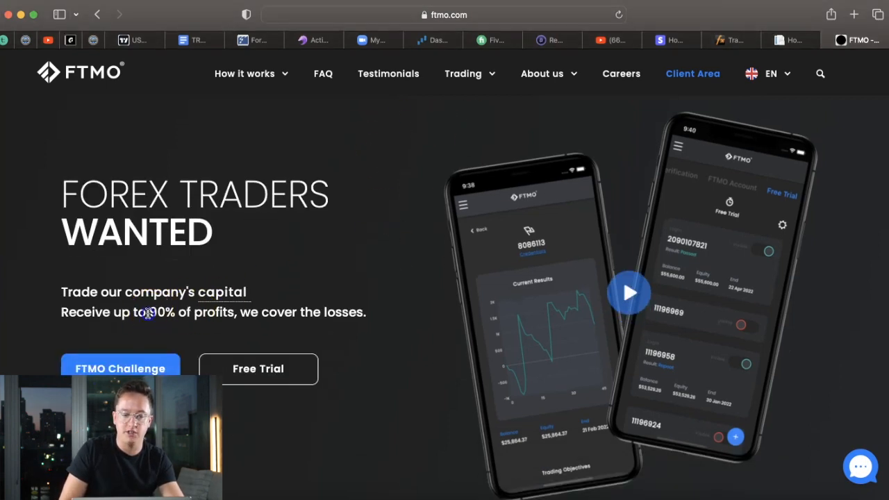
{"action": "mouse_move", "coordinate": [393, 332]}
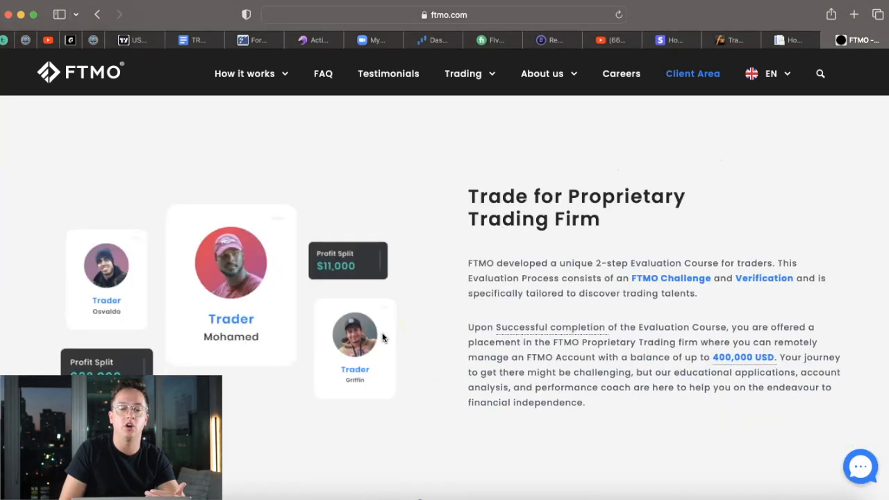
Try the $50,000 and $200,000 balances, then settle on the $100,000 balance
{"action": "scroll", "scroll_direction": "down", "scroll_amount": 3}
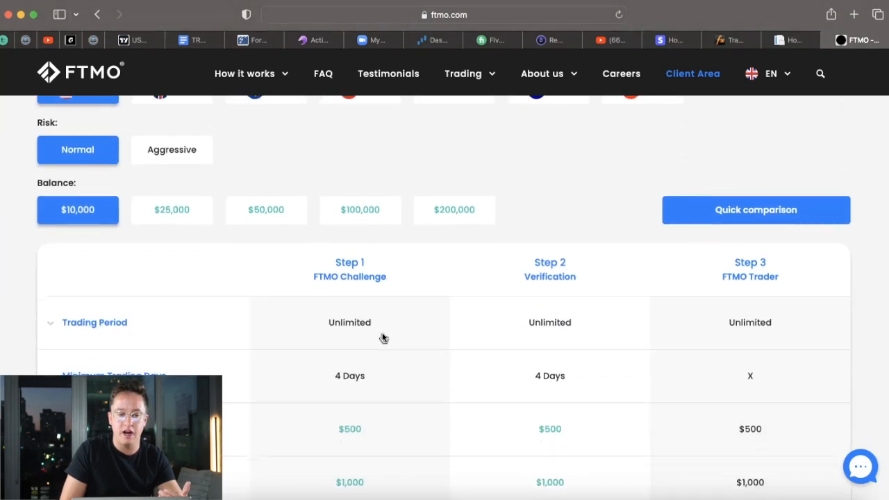
{"action": "left_click", "coordinate": [266, 172]}
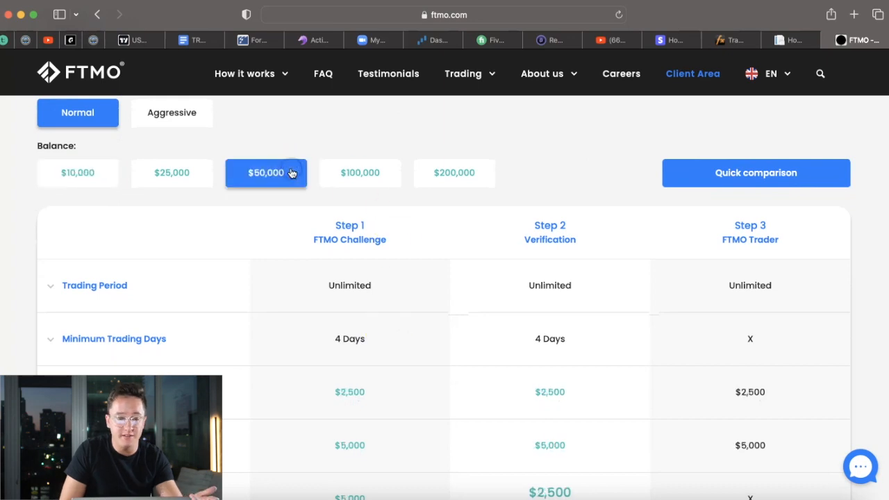
{"action": "left_click", "coordinate": [454, 172]}
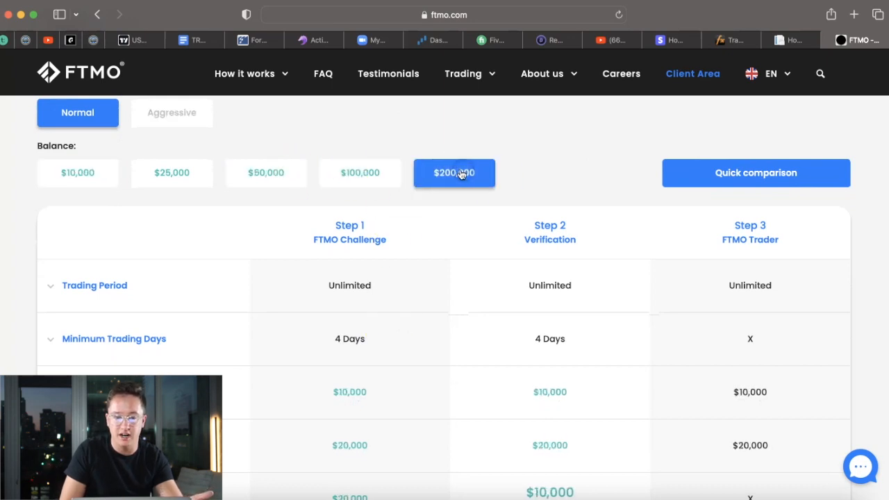
{"action": "left_click", "coordinate": [360, 172]}
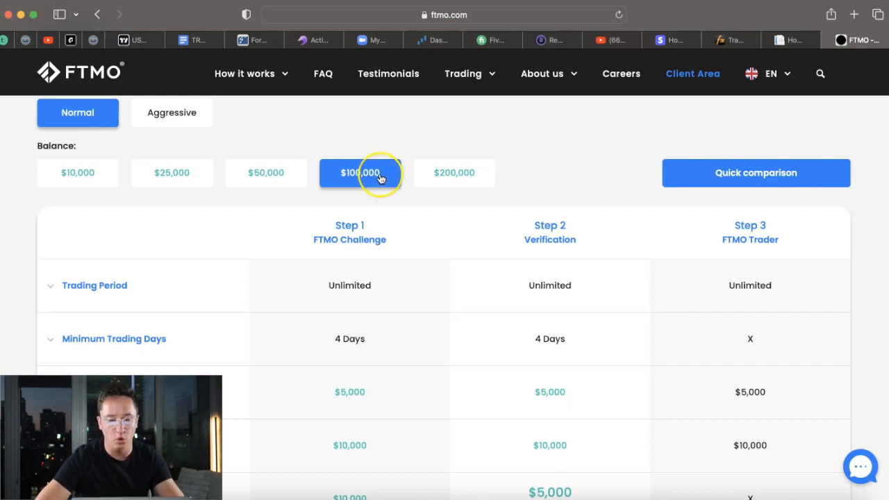
{"action": "mouse_move", "coordinate": [455, 185]}
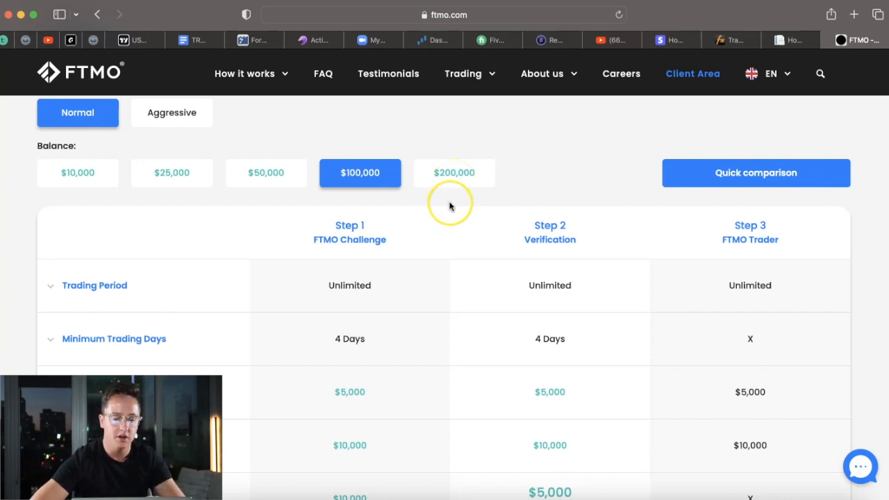
{"action": "scroll", "scroll_direction": "down", "scroll_amount": 3}
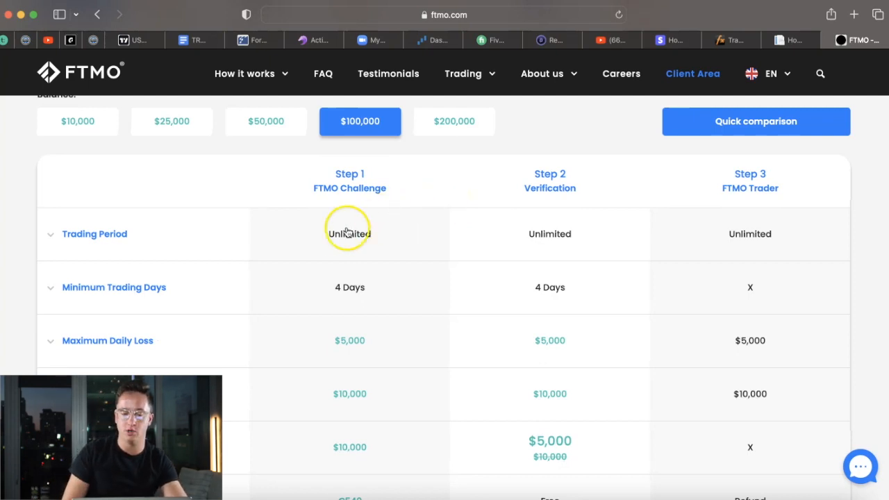
{"action": "mouse_move", "coordinate": [380, 243]}
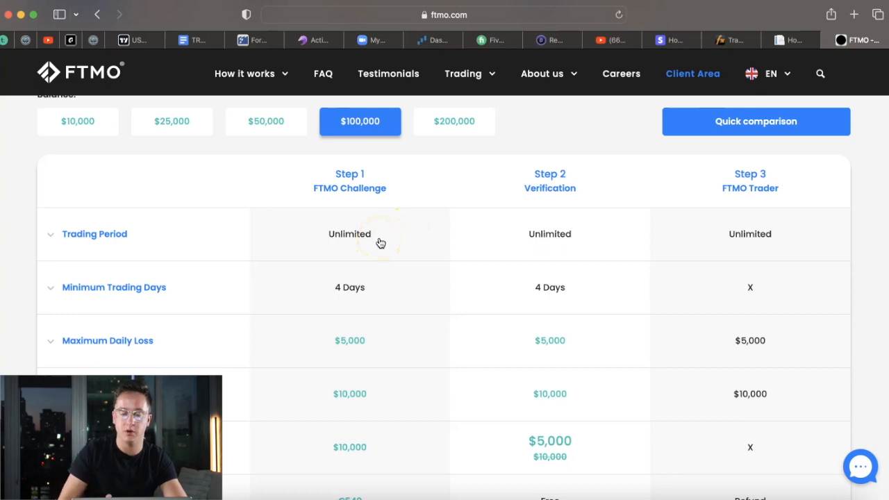
{"action": "mouse_move", "coordinate": [316, 452]}
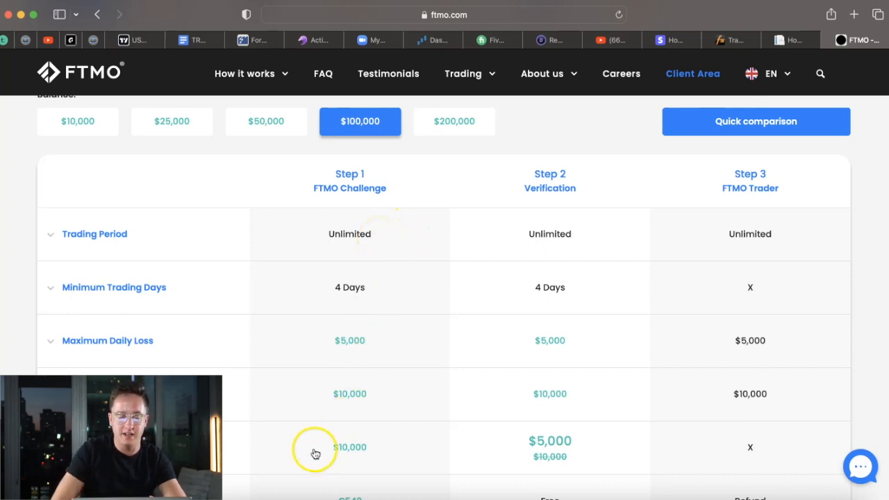
{"action": "scroll", "scroll_direction": "down", "scroll_amount": 3}
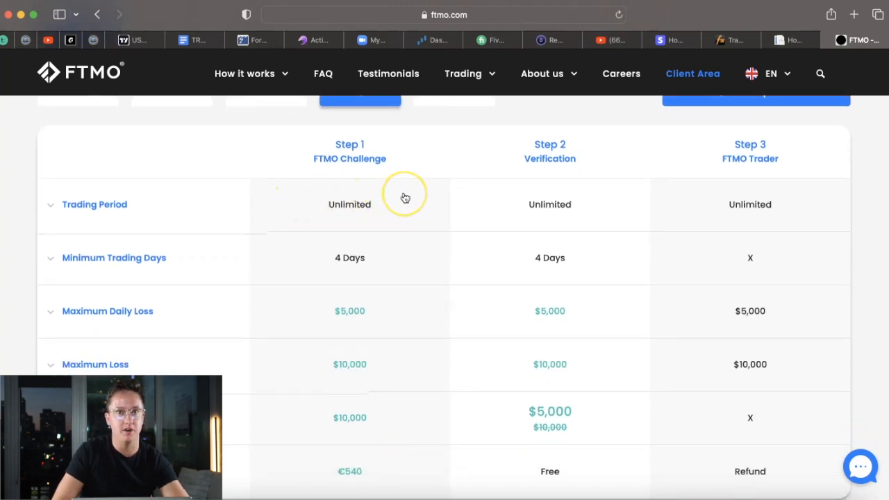
{"action": "mouse_move", "coordinate": [336, 219]}
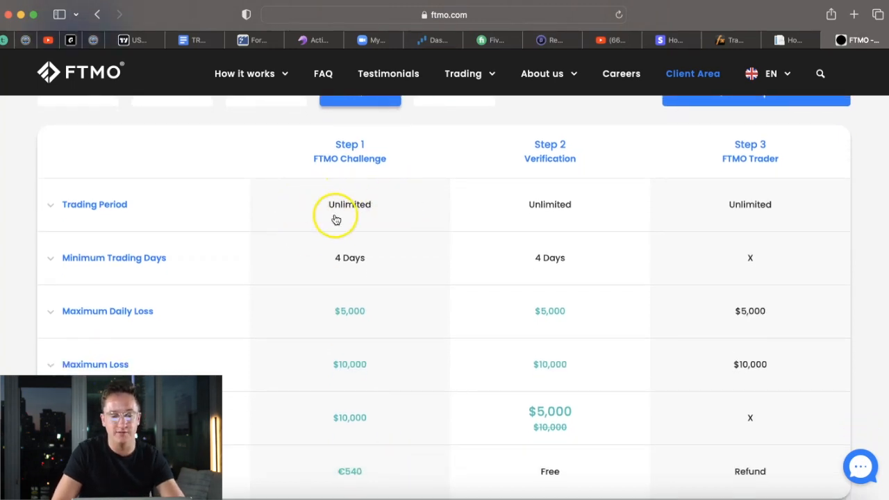
{"action": "mouse_move", "coordinate": [412, 208]}
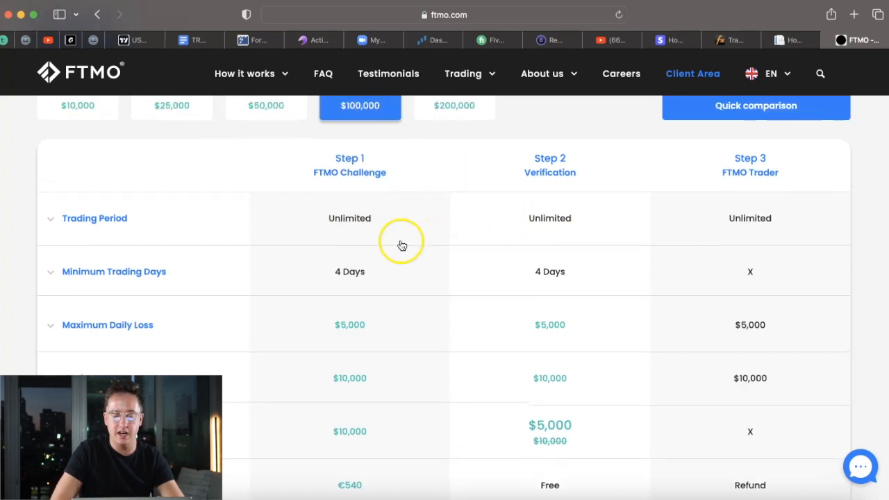
{"action": "scroll", "scroll_direction": "down", "scroll_amount": 3}
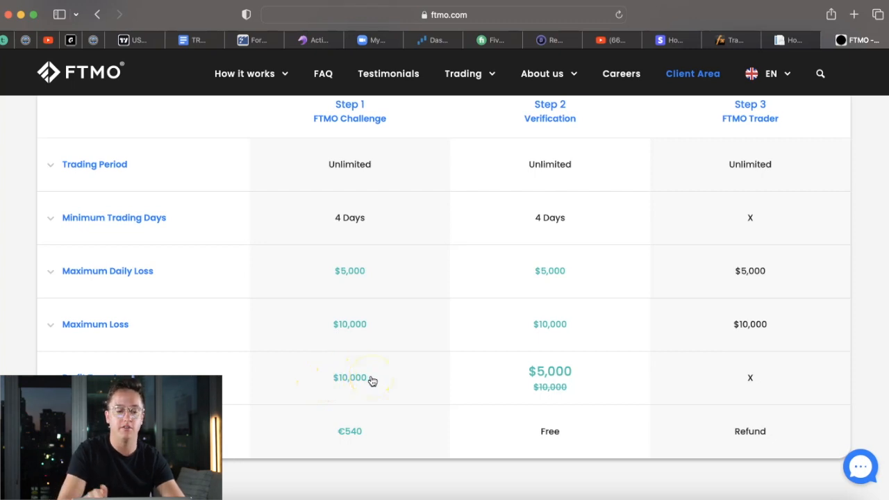
{"action": "left_click", "coordinate": [462, 74]}
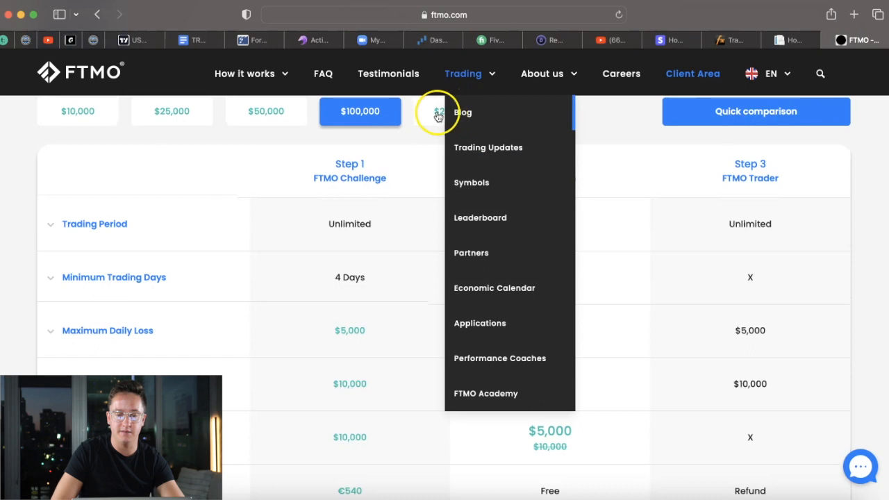
{"action": "left_click", "coordinate": [265, 111]}
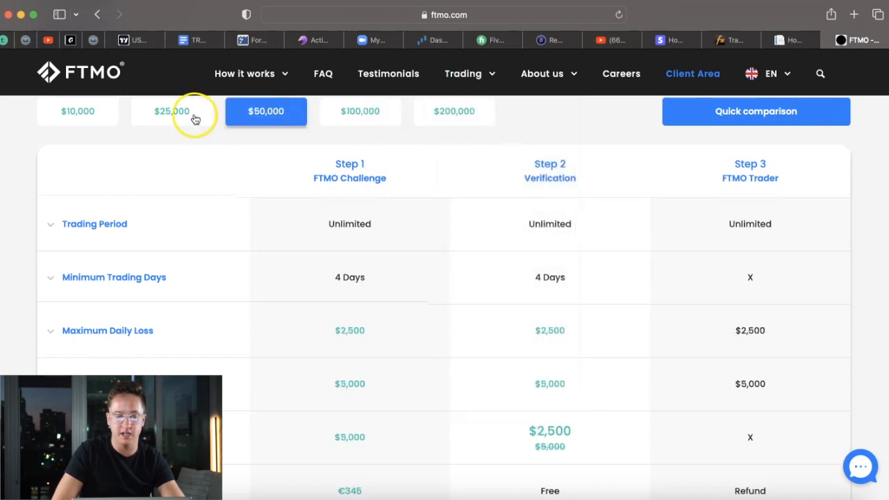
{"action": "left_click", "coordinate": [172, 111]}
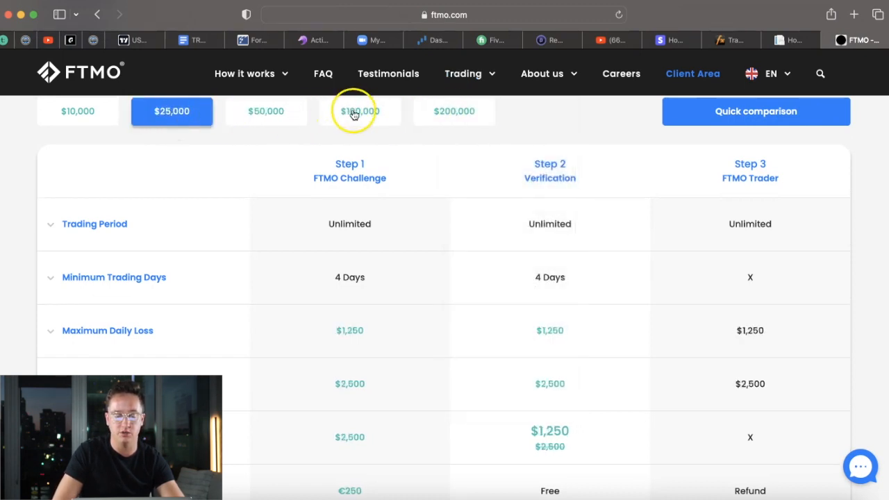
{"action": "left_click", "coordinate": [360, 111]}
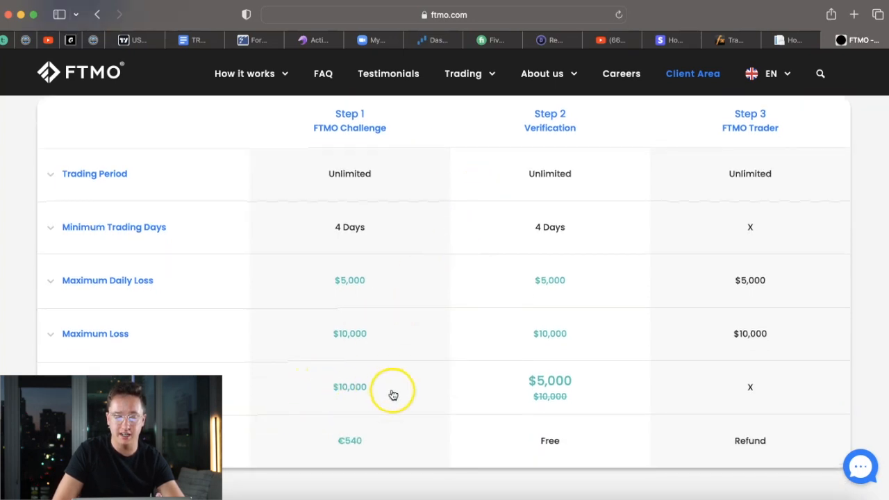
{"action": "mouse_move", "coordinate": [377, 334]}
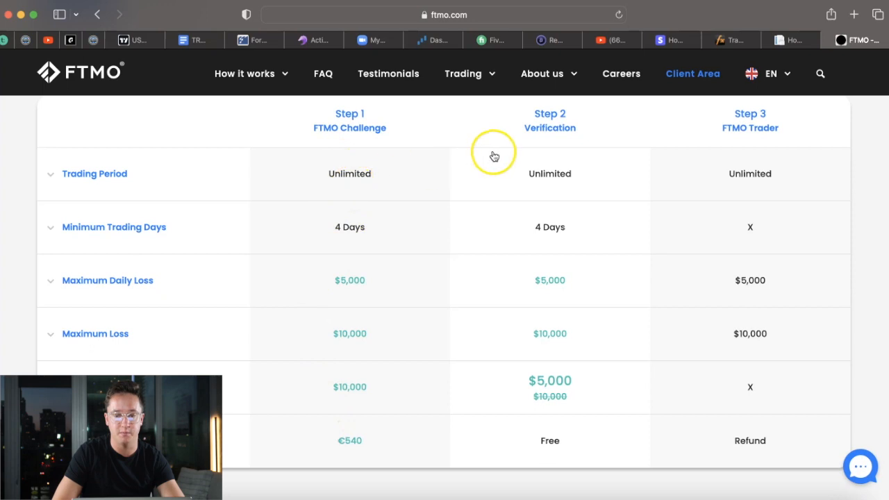
{"action": "mouse_move", "coordinate": [564, 386]}
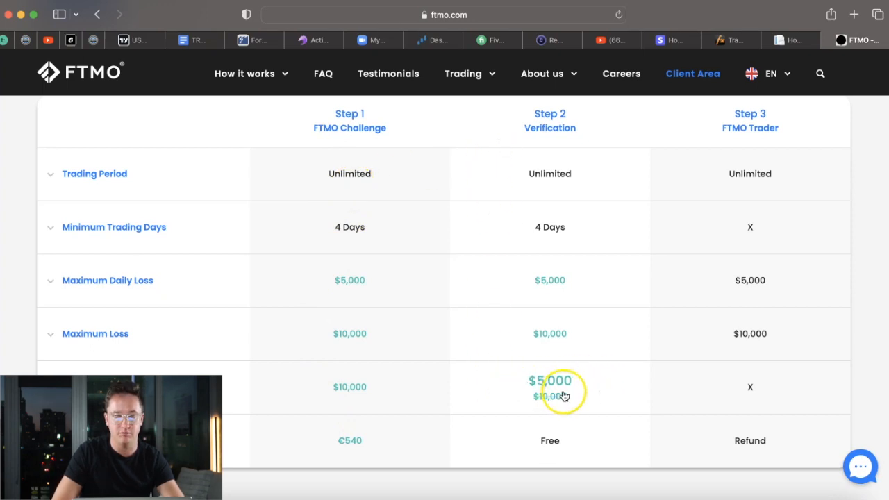
{"action": "mouse_move", "coordinate": [417, 237]}
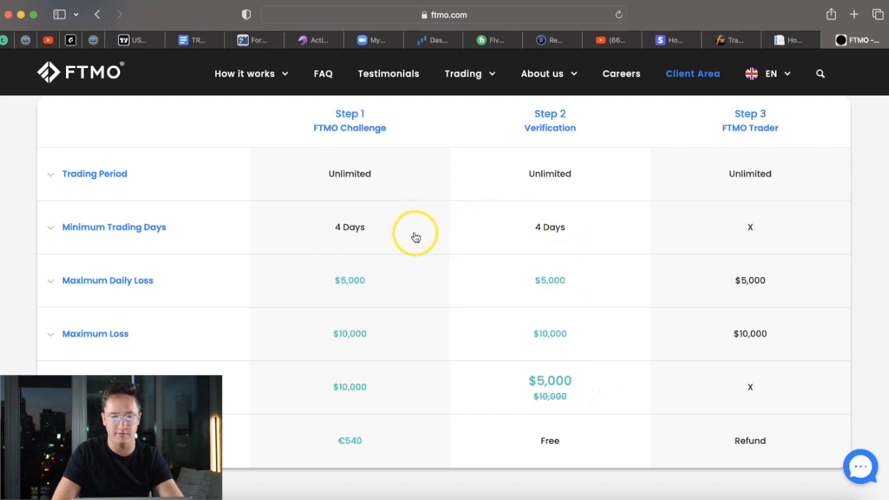
{"action": "mouse_move", "coordinate": [740, 132]}
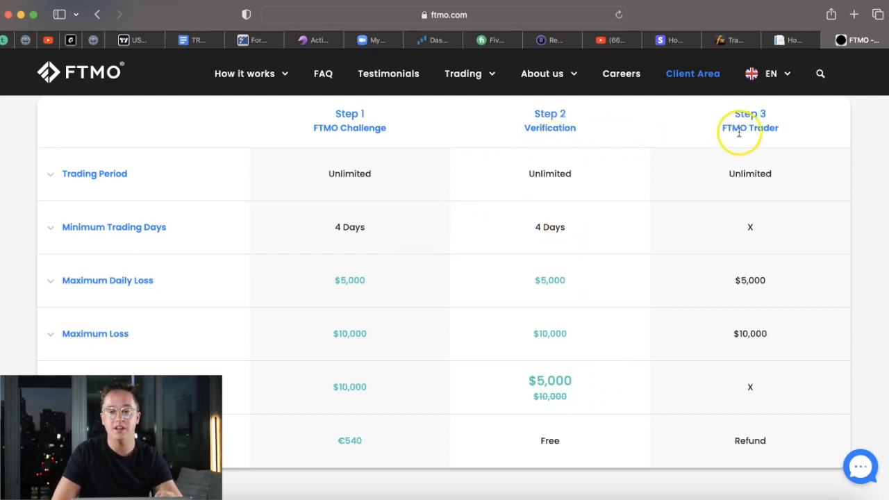
{"action": "mouse_move", "coordinate": [687, 139]}
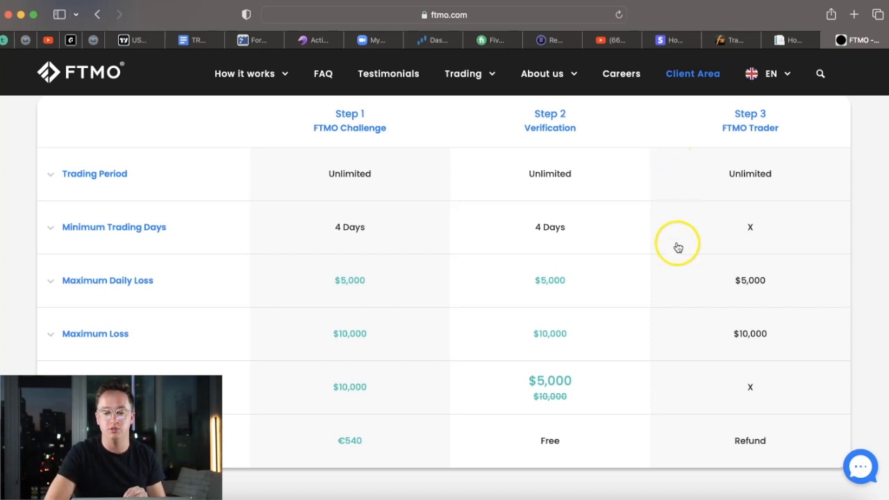
{"action": "mouse_move", "coordinate": [755, 286]}
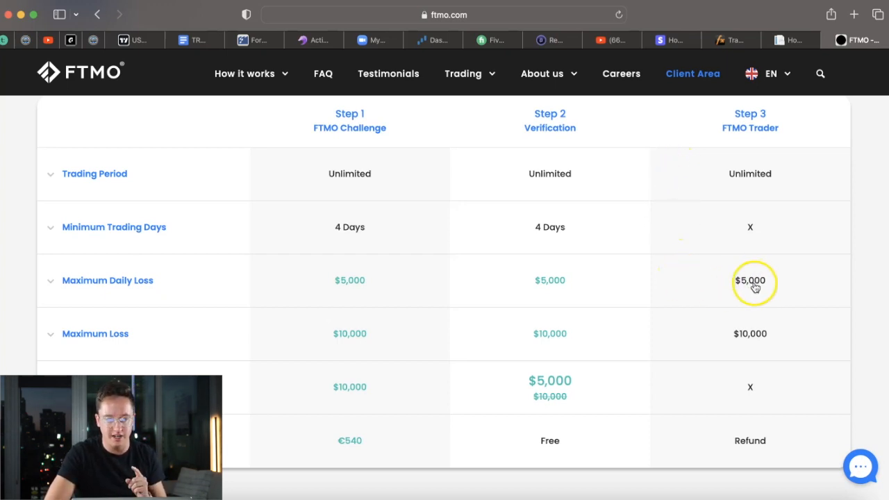
{"action": "mouse_move", "coordinate": [778, 286]}
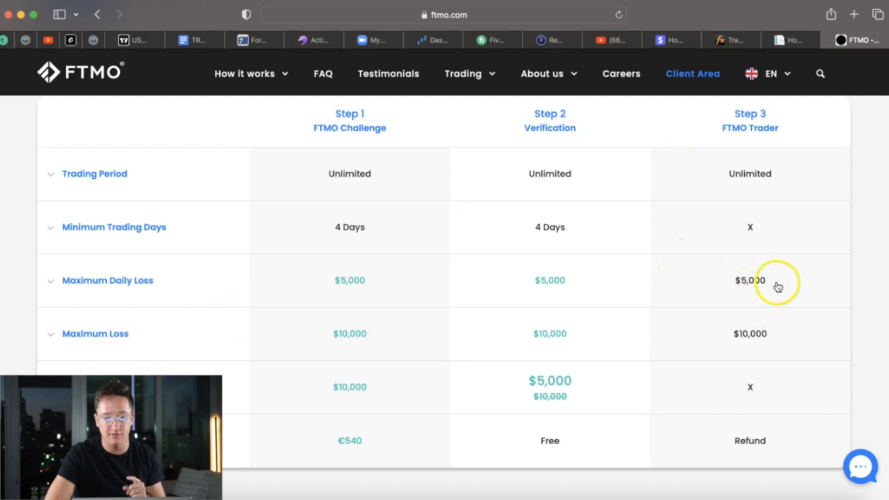
{"action": "mouse_move", "coordinate": [776, 339]}
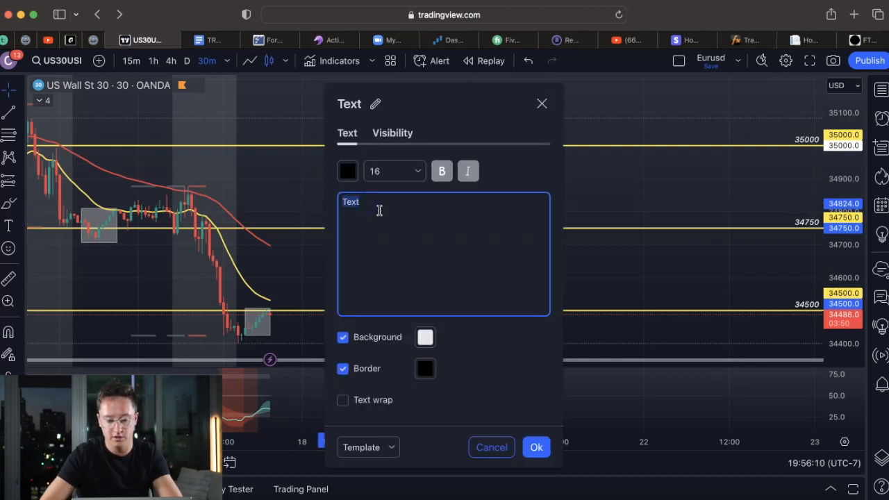
Type the title 'FTMO Strategy' and point 1: $100,000 at 20.00 lots, W/L = $2000
{"action": "type", "text": "FTMOS"}
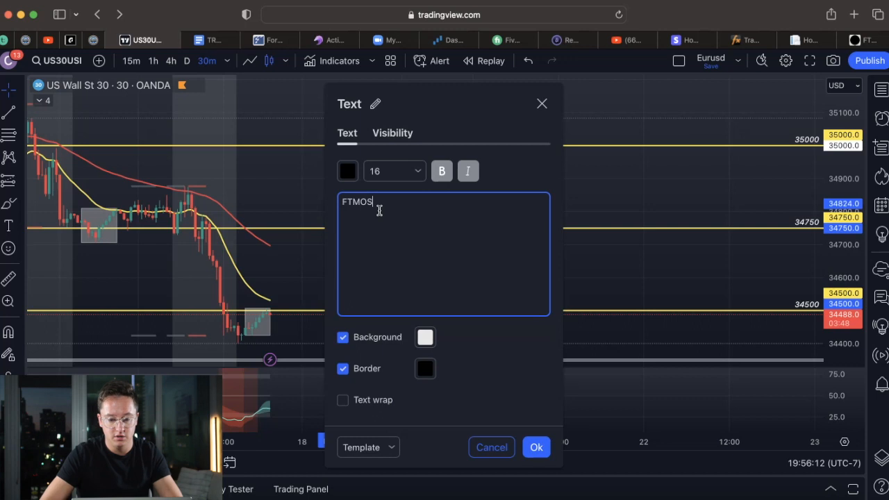
{"action": "type", "text": "Strategy"}
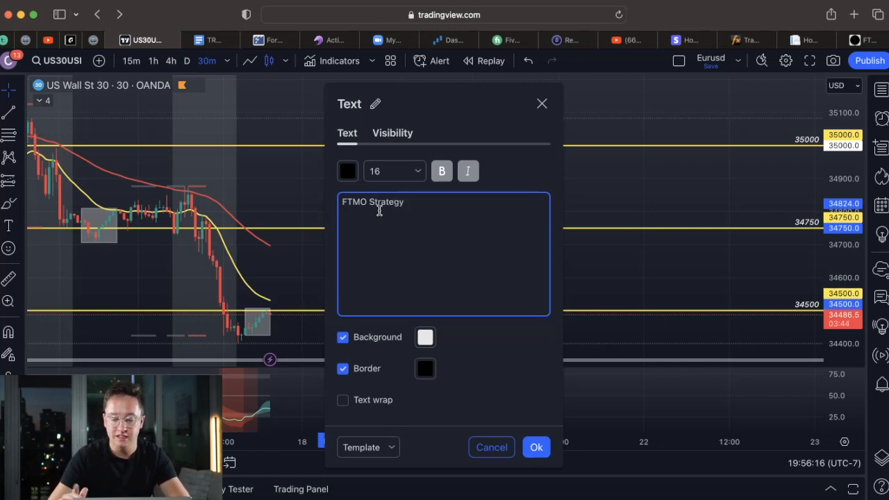
{"action": "type", "text": "1."}
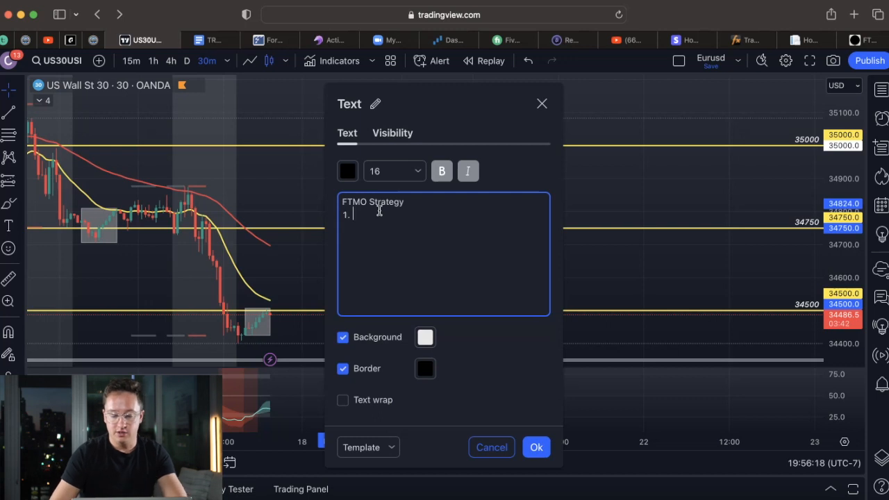
{"action": "type", "text": "Lot size"}
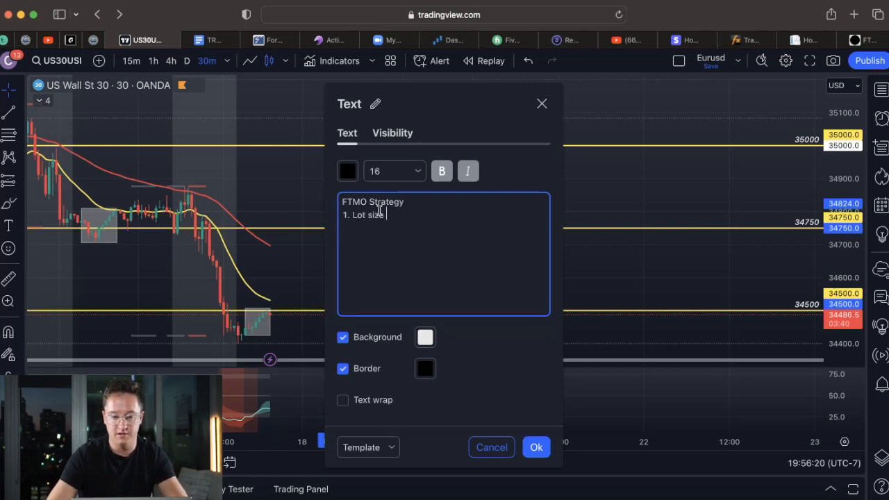
{"action": "type", "text": "-"}
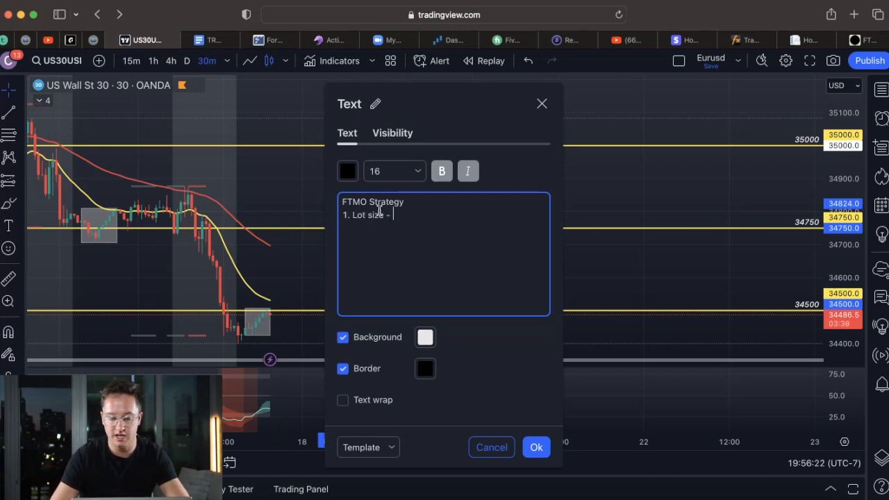
{"action": "type", "text": "$100,"}
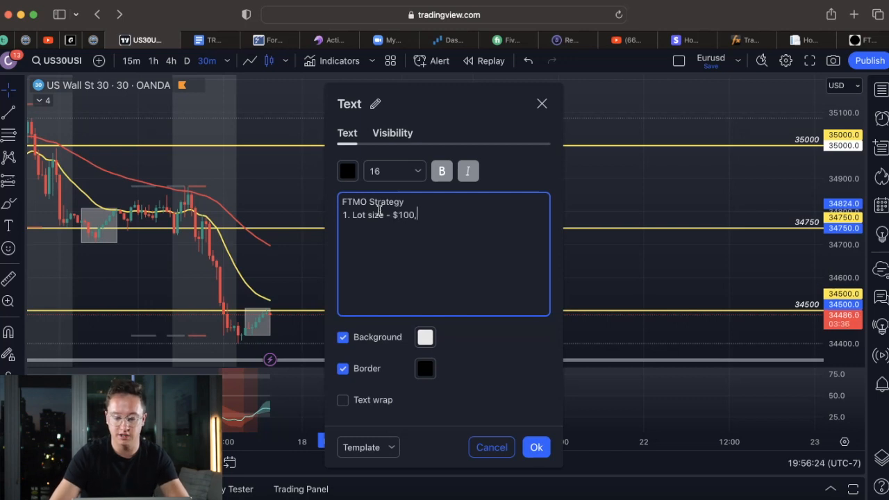
{"action": "type", "text": "000"}
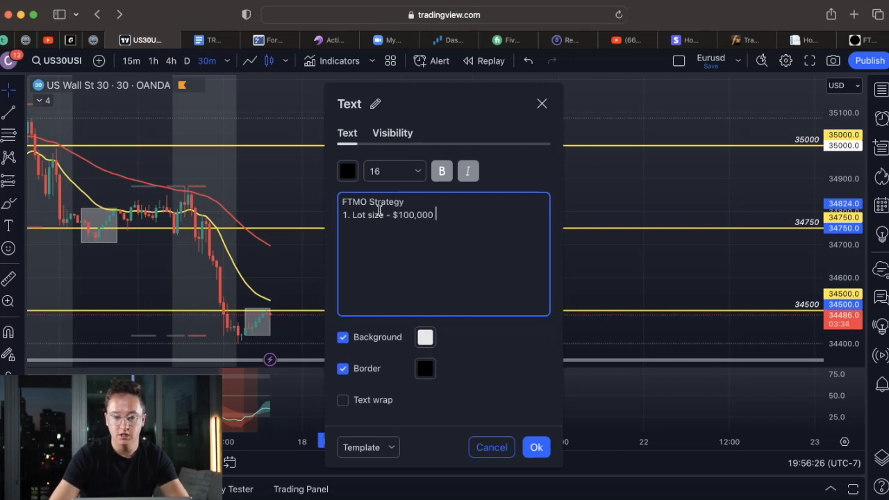
{"action": "type", "text": "- 20"}
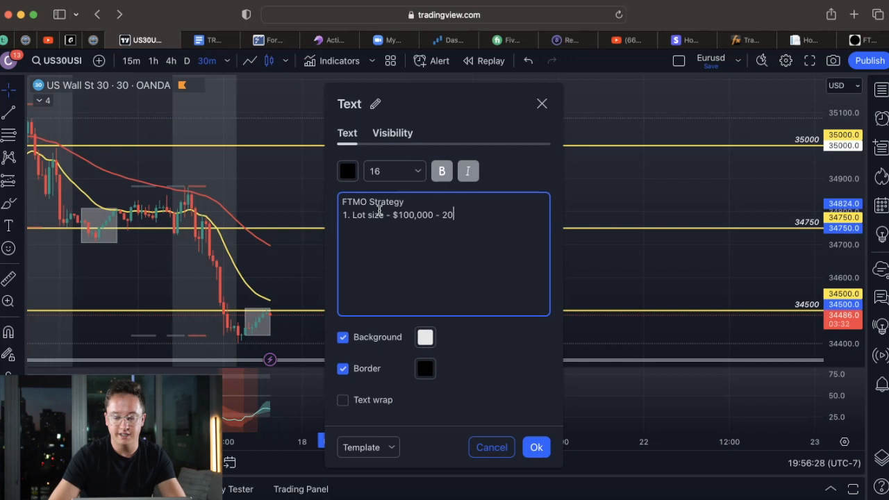
{"action": "type", "text": ".00 lot"}
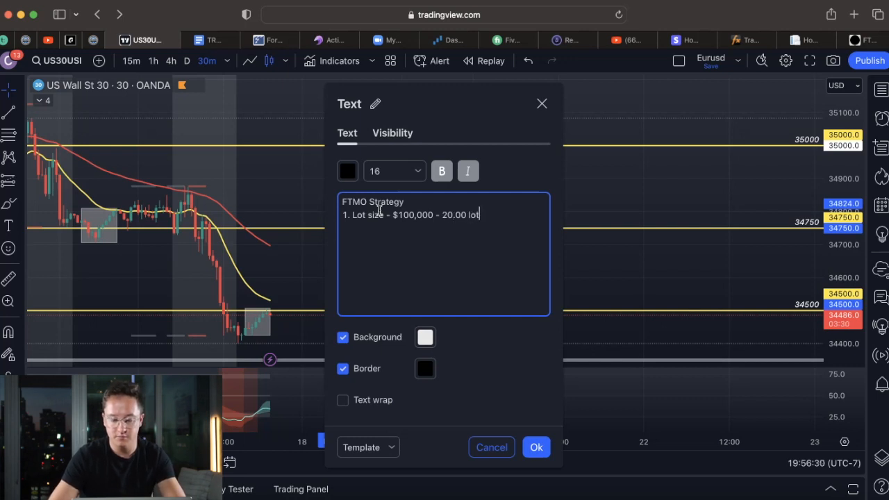
{"action": "type", "text": "W/L - 1000 p"}
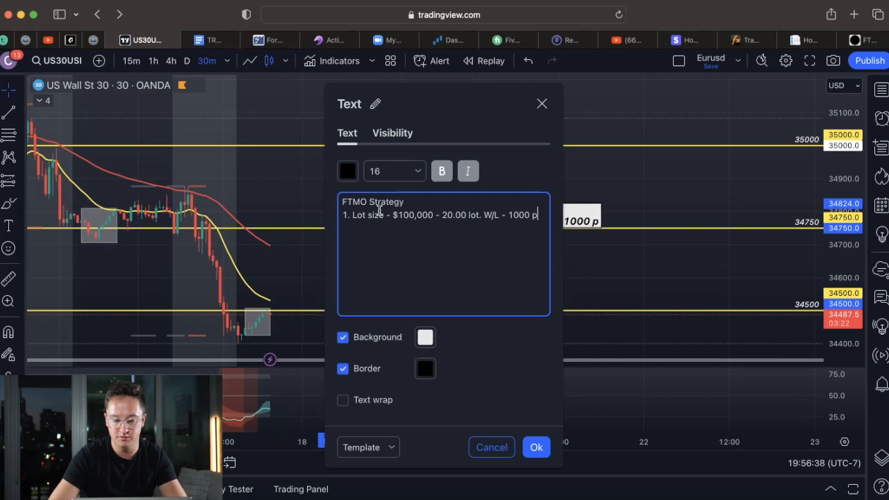
{"action": "type", "text": "ips ="}
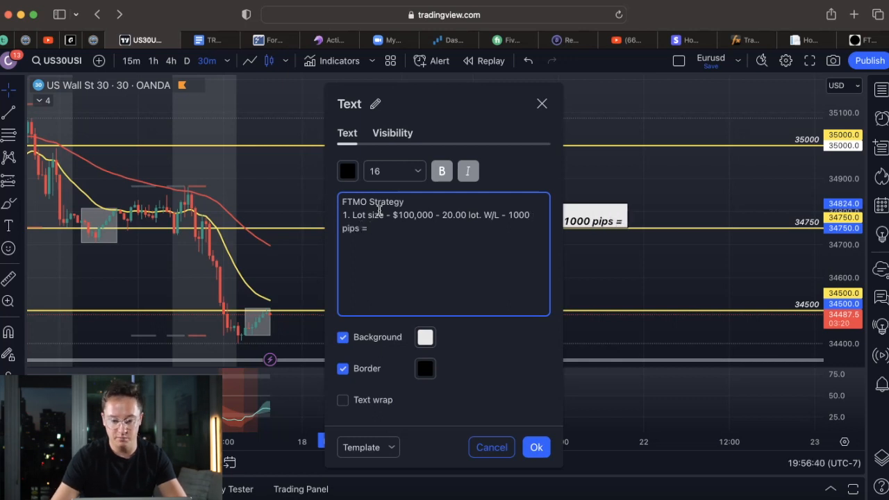
{"action": "type", "text": "$2000"}
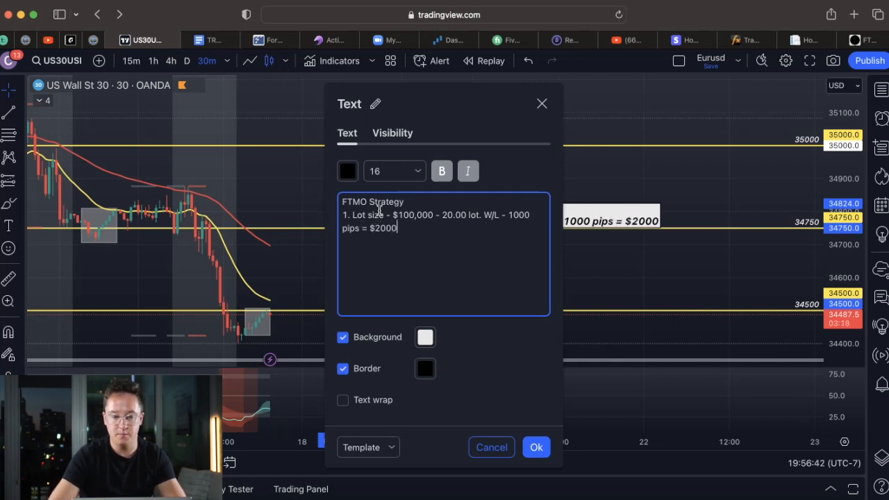
Add point 2 on a new line: '5 trades to pass phase 1'
{"action": "key", "text": "Enter"}
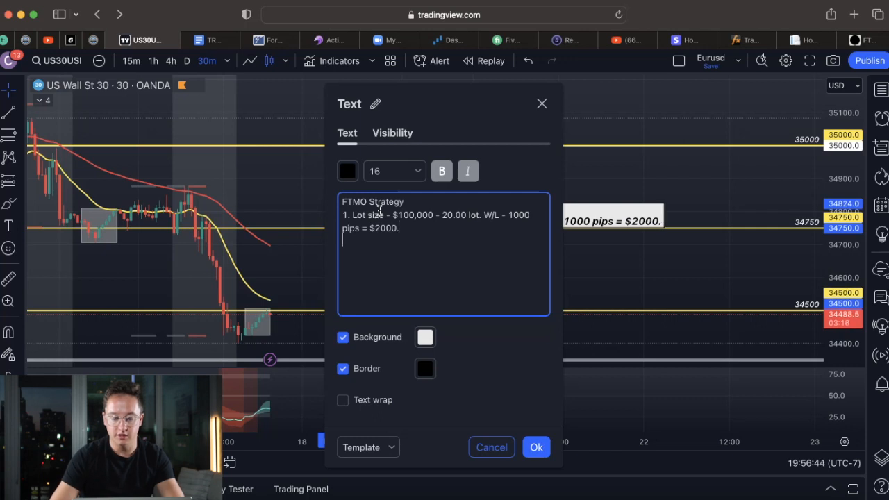
{"action": "type", "text": "2. 5 trades to"}
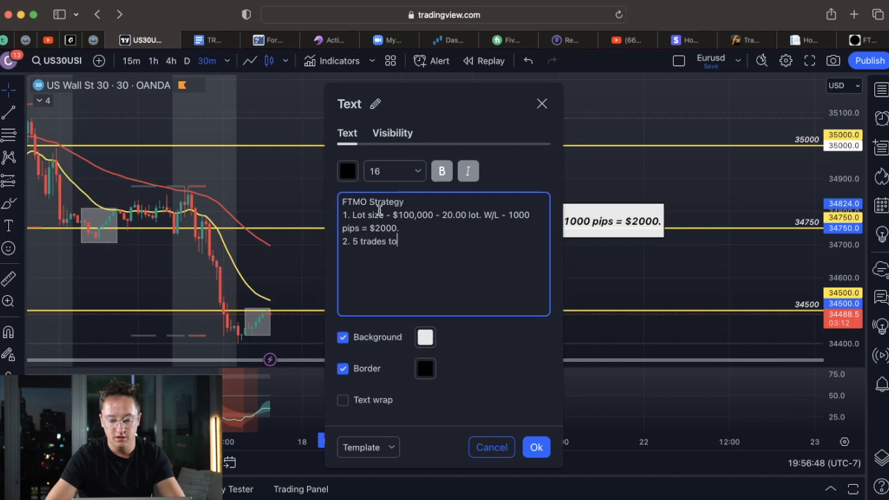
{"action": "type", "text": "pass phase 1."}
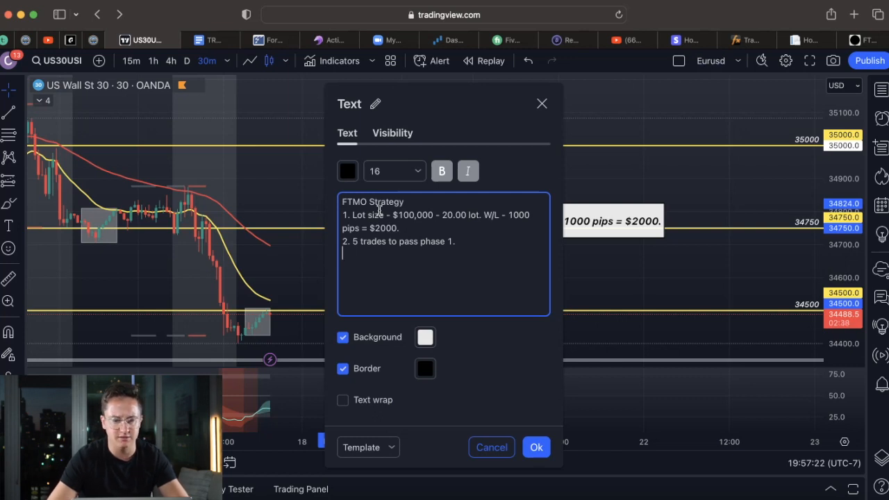
Add point 3: $200,000 at 40.00 lots, 1000 pips W/L = $4000, and begin point 4
{"action": "type", "text": "2."}
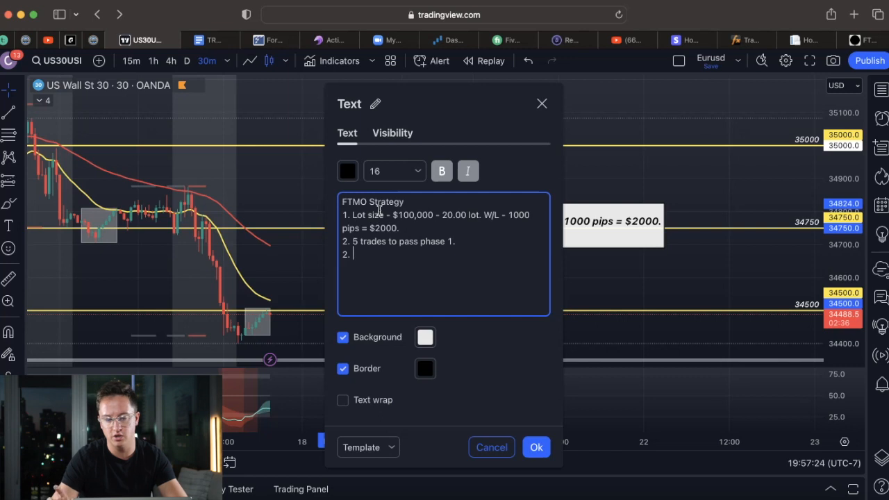
{"action": "type", "text": "3"}
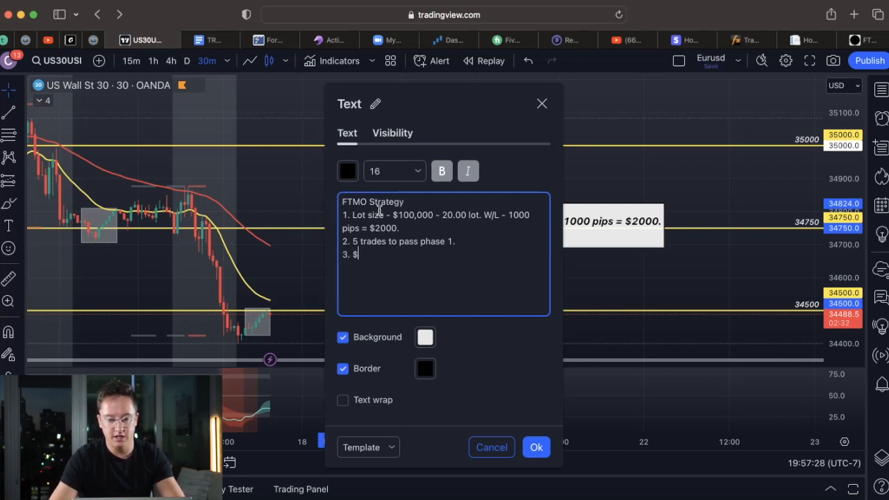
{"action": "type", "text": "2000"}
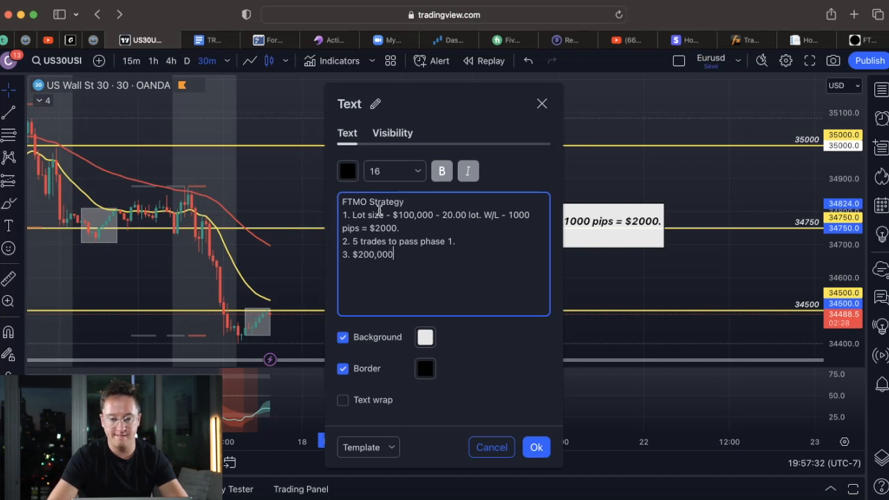
{"action": "type", "text": "- 2"}
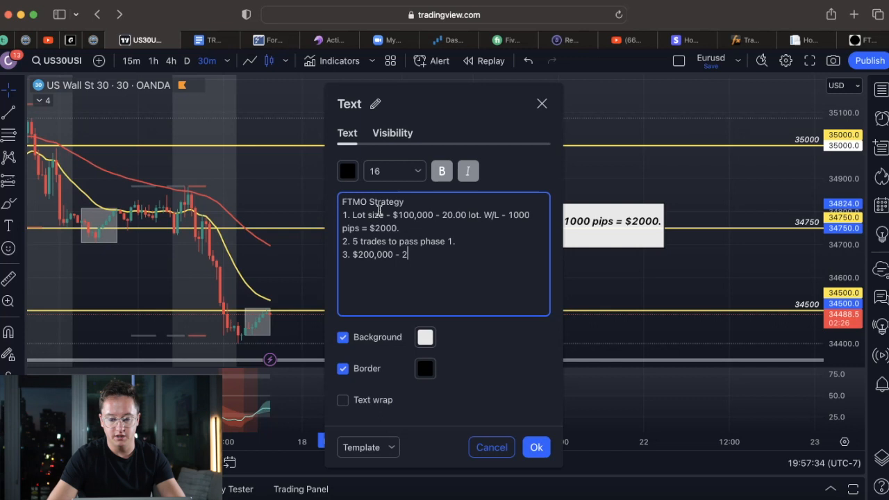
{"action": "type", "text": "0.00"}
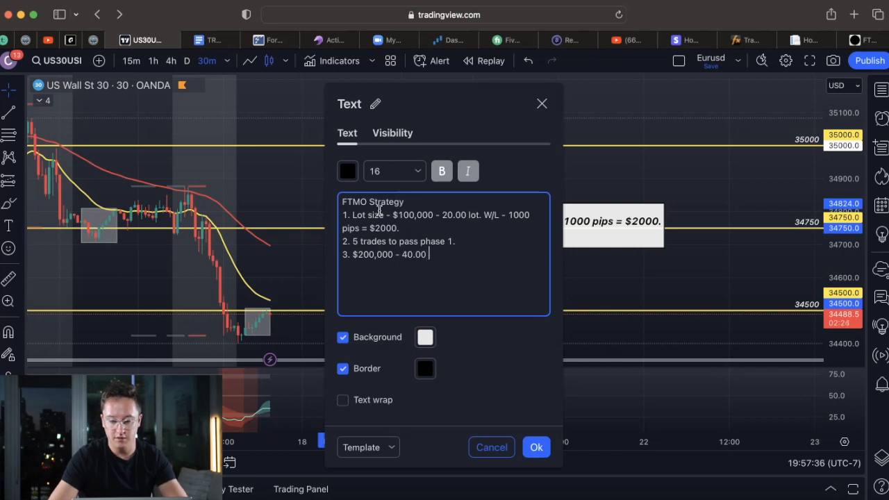
{"action": "type", "text": "= 1000 pi"}
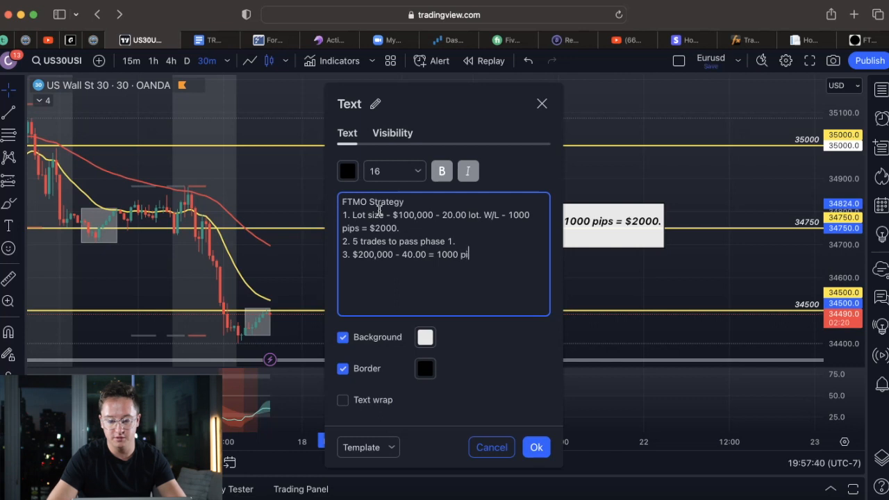
{"action": "type", "text": "W/L"}
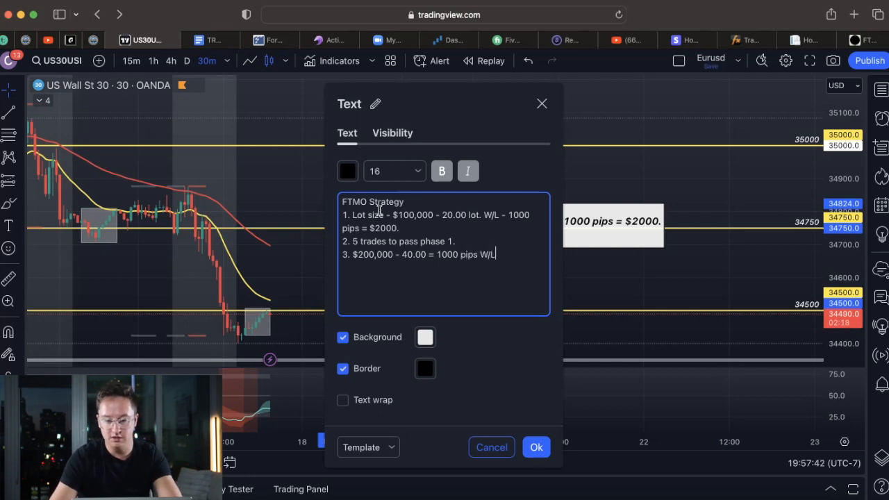
{"action": "type", "text": "="}
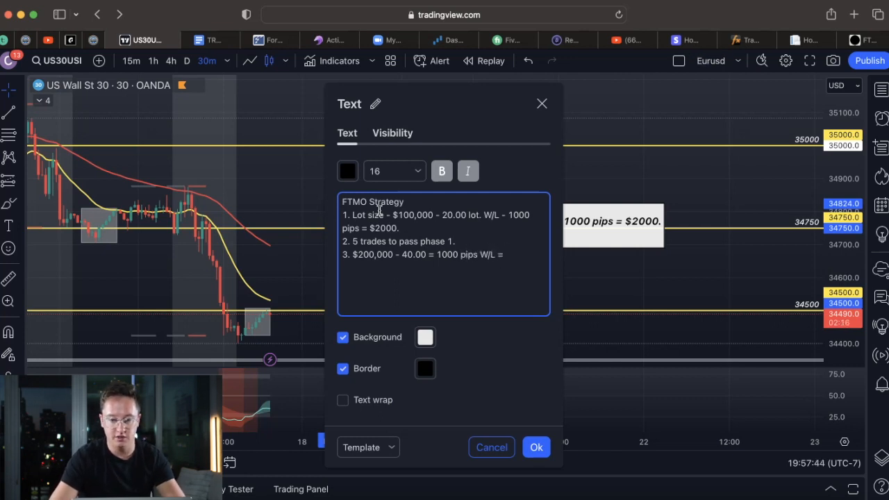
{"action": "type", "text": "$4000."}
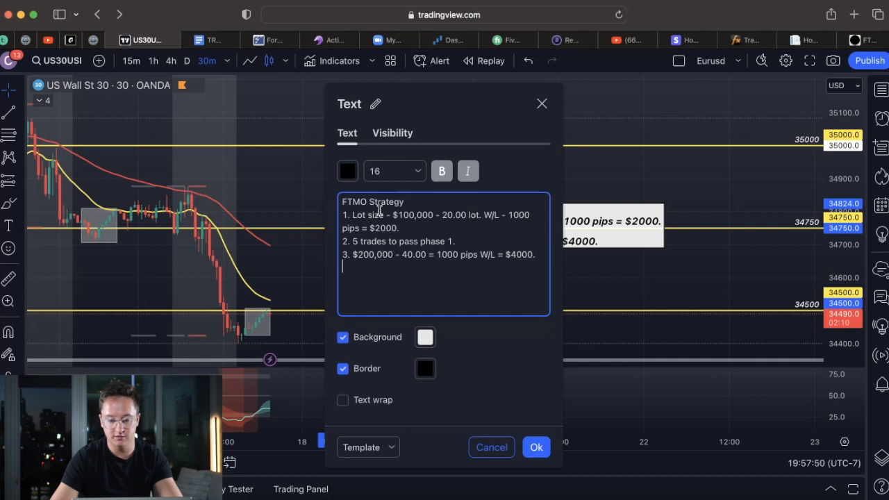
{"action": "type", "text": "4. 5 tra"}
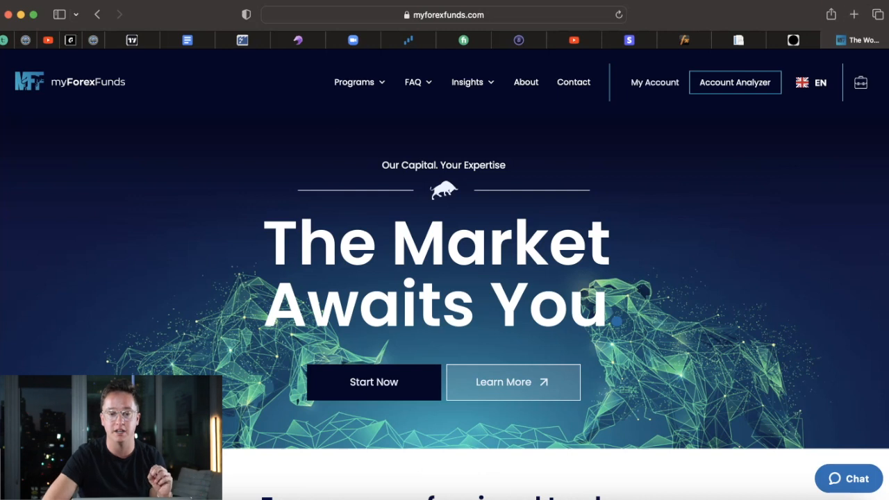
{"action": "mouse_move", "coordinate": [642, 271]}
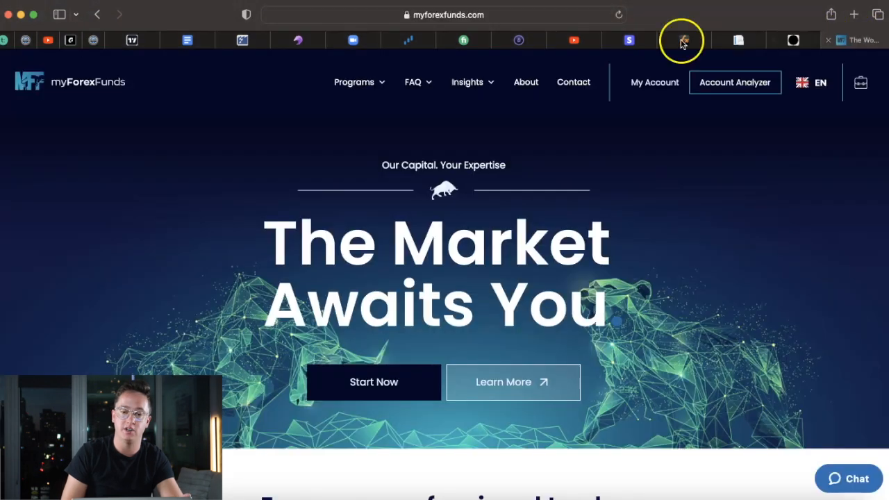
Choose Evaluation from the myForexFunds Programs menu
{"action": "left_click", "coordinate": [354, 82]}
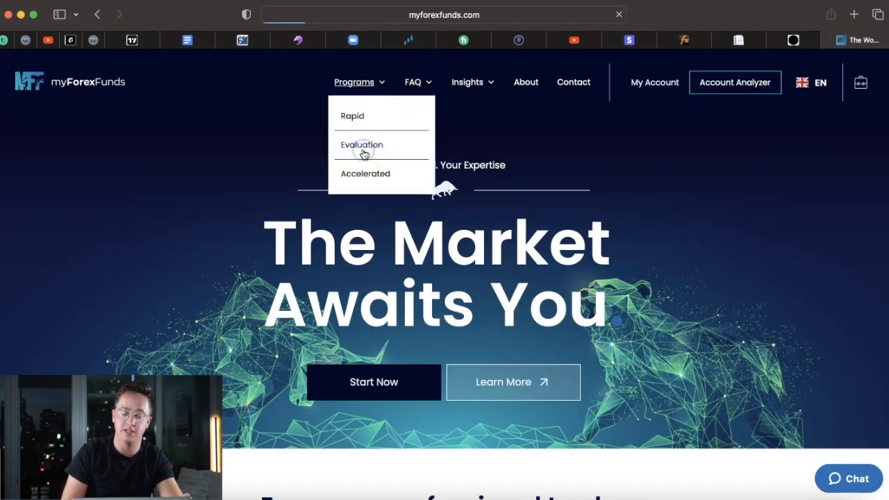
{"action": "left_click", "coordinate": [362, 144]}
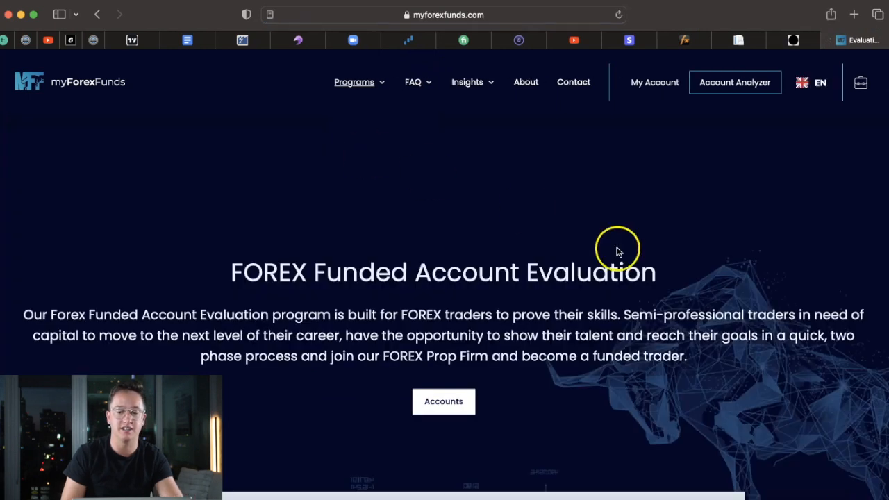